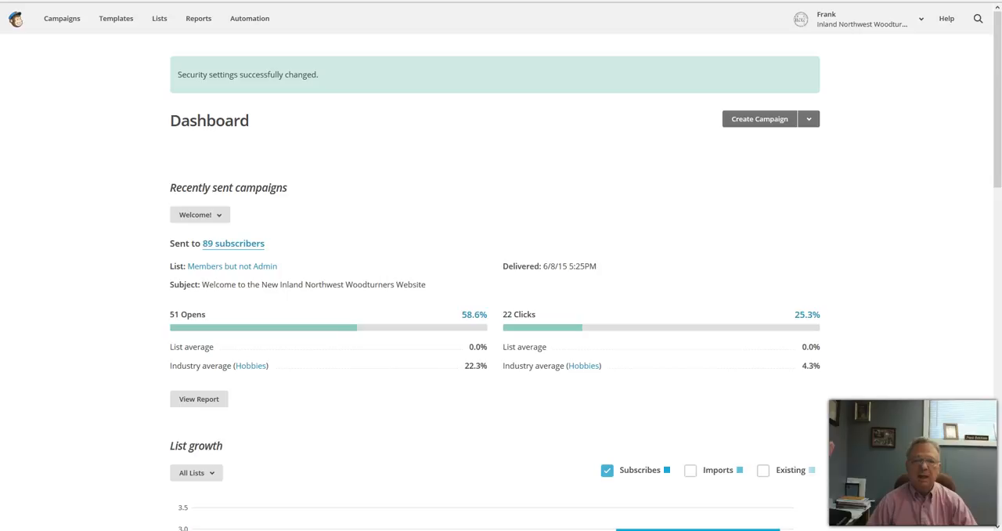
pyautogui.moveTo(521, 14)
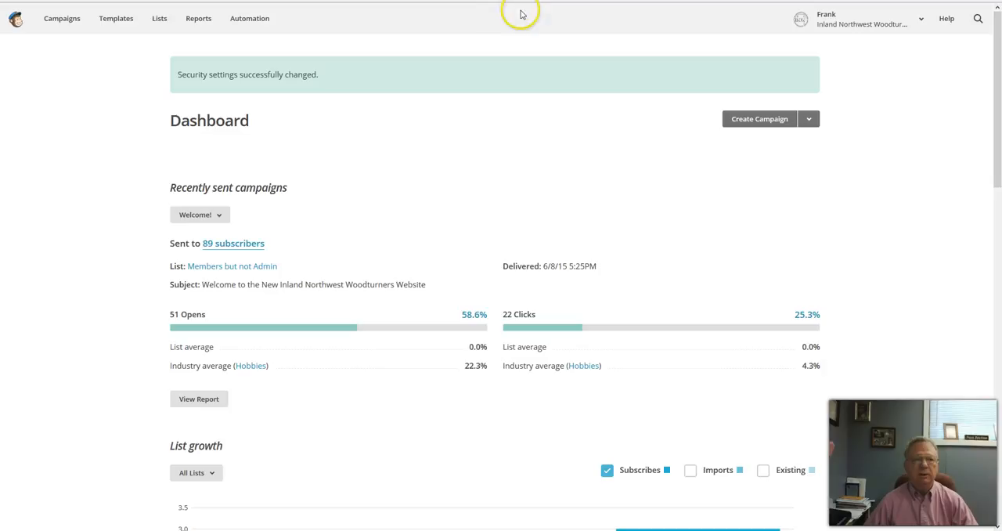
pyautogui.moveTo(62, 18)
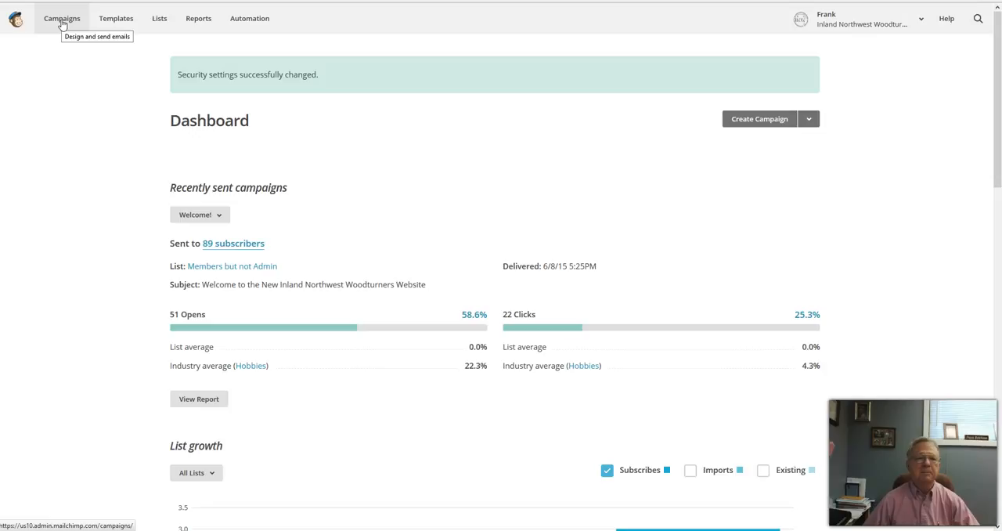
pyautogui.moveTo(274, 204)
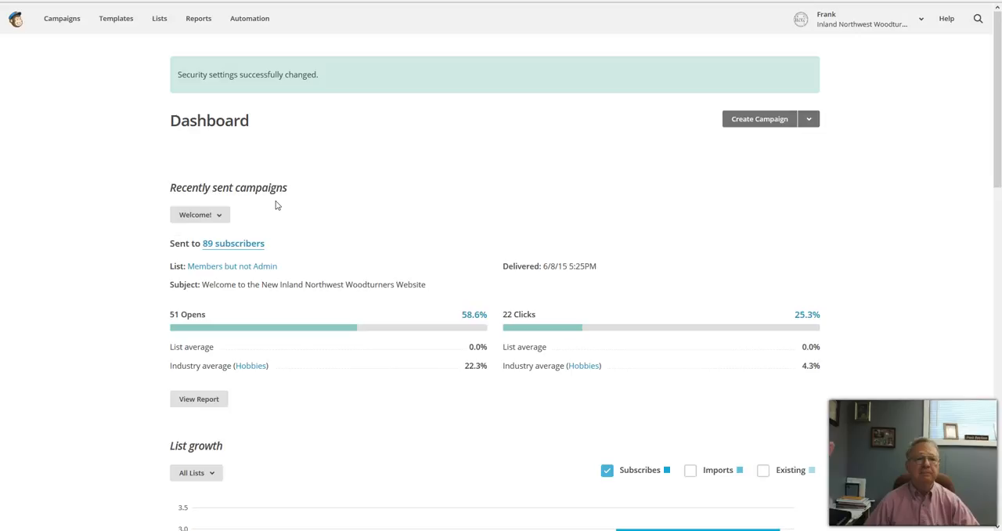
pyautogui.moveTo(170, 276)
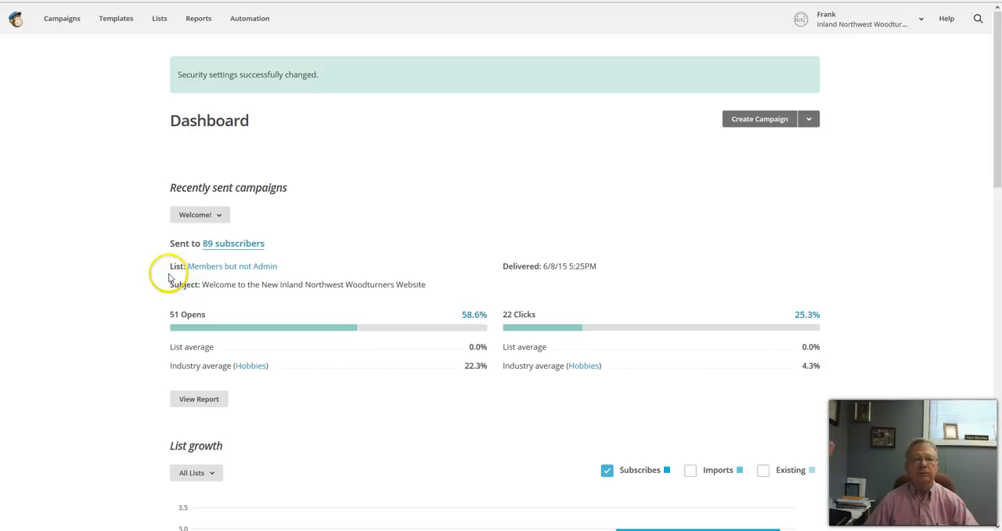
pyautogui.moveTo(427, 293)
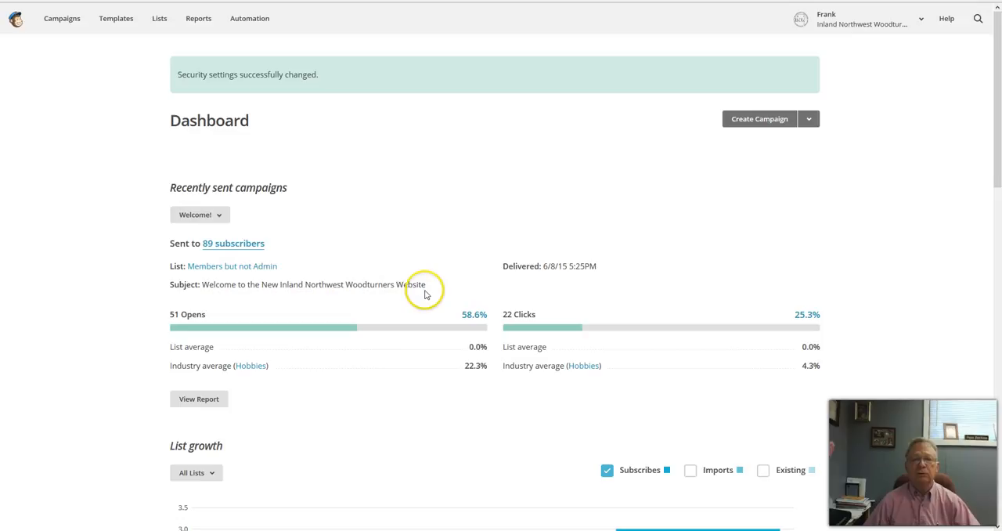
pyautogui.moveTo(583, 321)
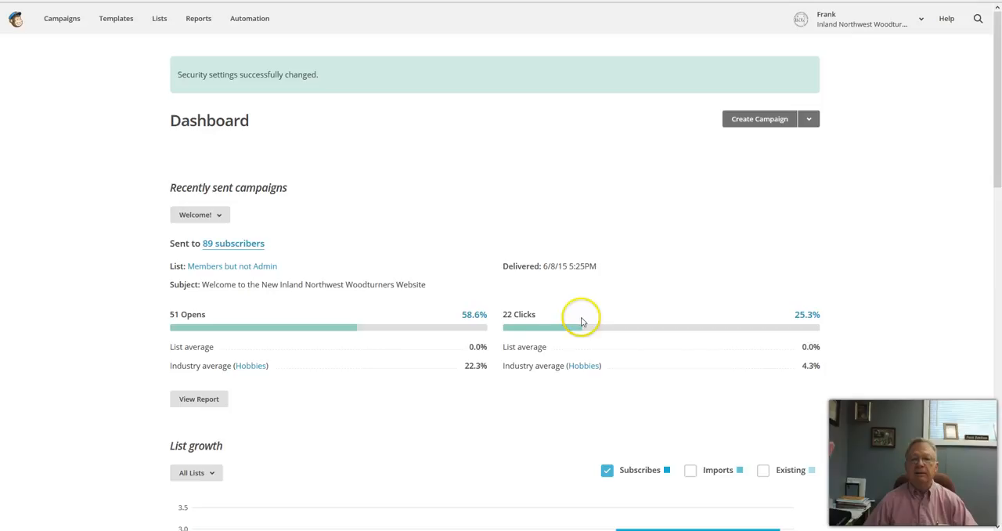
pyautogui.moveTo(554, 360)
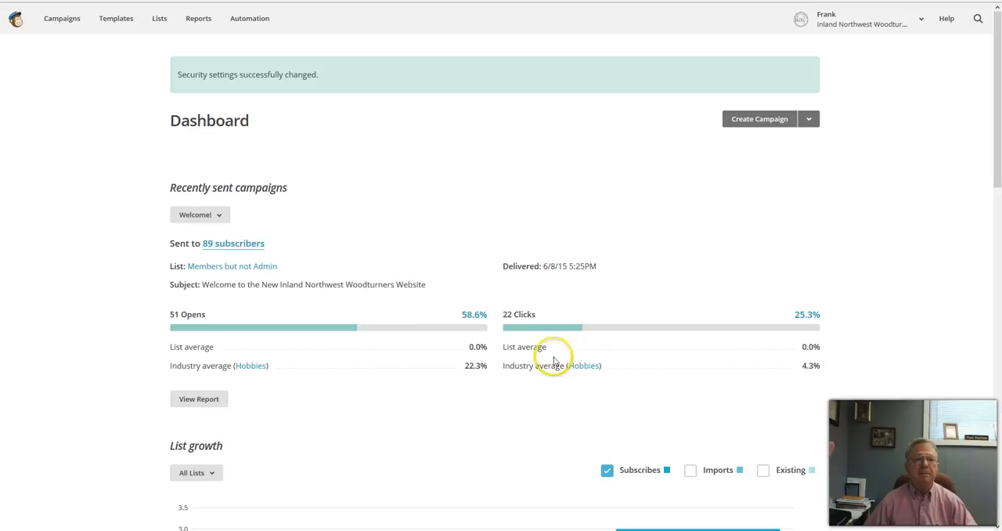
pyautogui.moveTo(300, 392)
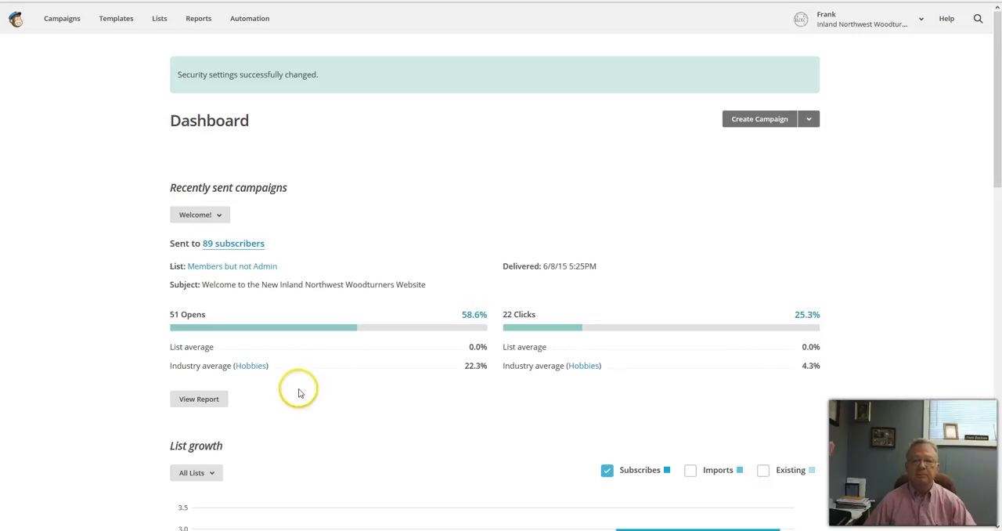
pyautogui.moveTo(351, 174)
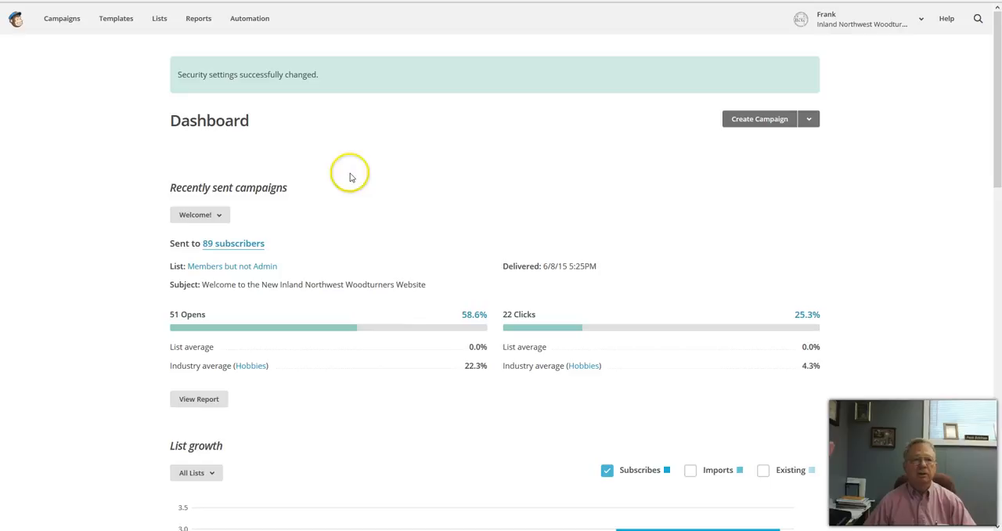
# Step: Create a new Regular campaign from the Campaigns page
pyautogui.click(62, 18)
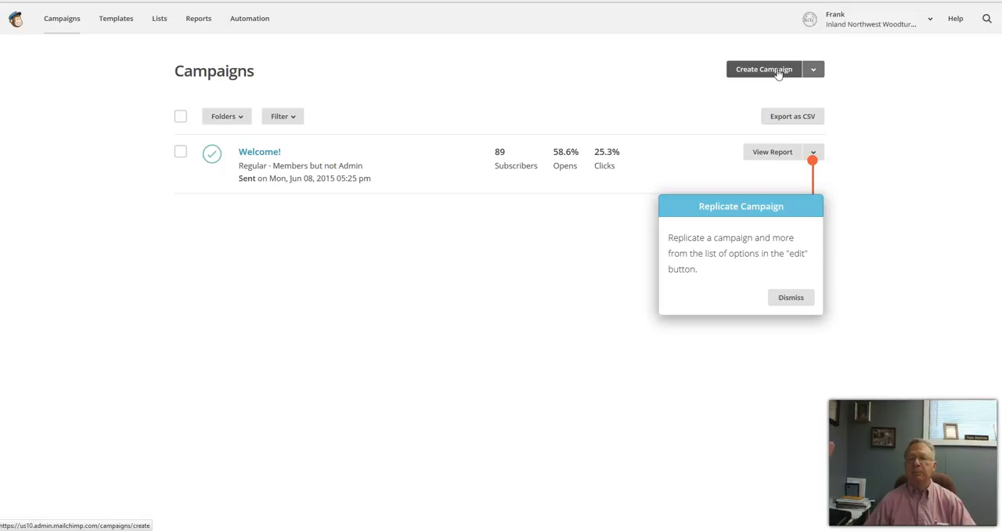
pyautogui.click(763, 69)
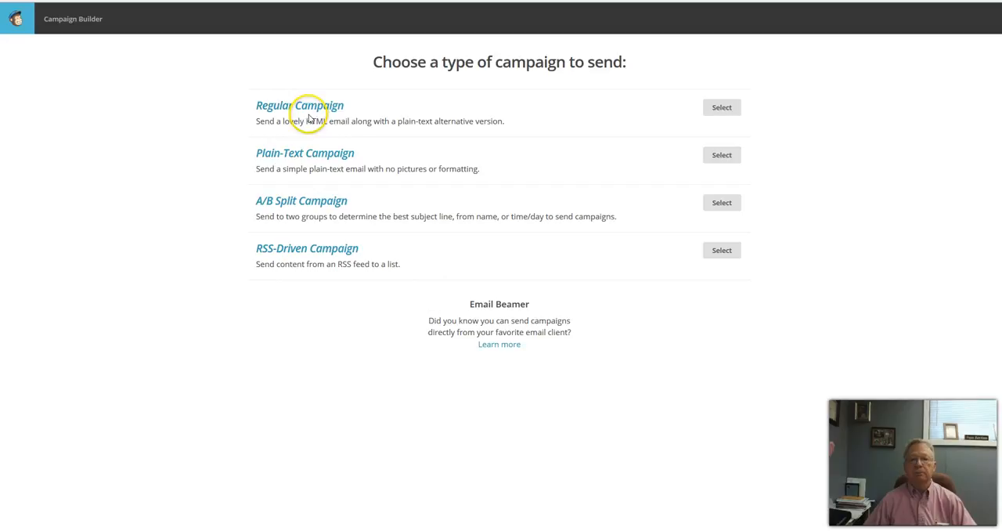
pyautogui.click(720, 107)
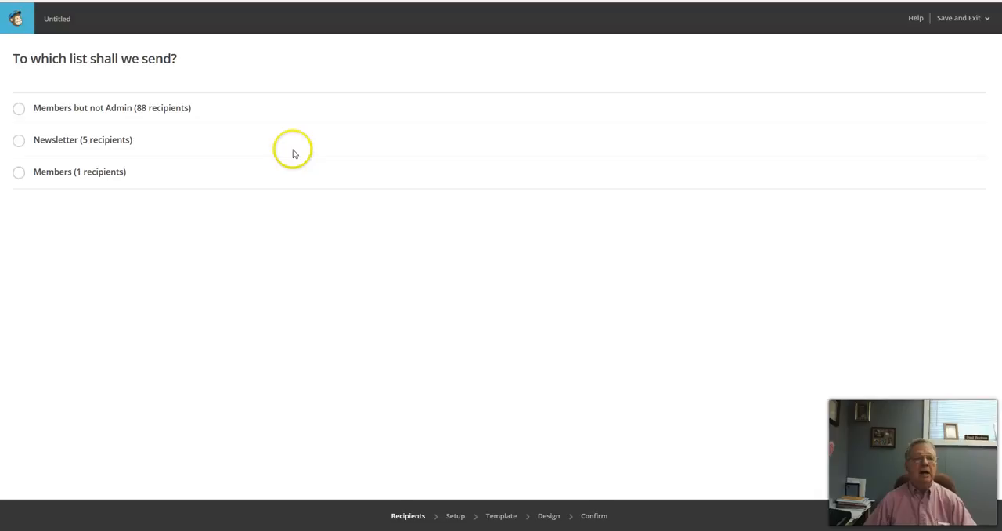
# Step: Choose the Members but not Admin list (88 recipients), sending to the entire list
pyautogui.click(19, 108)
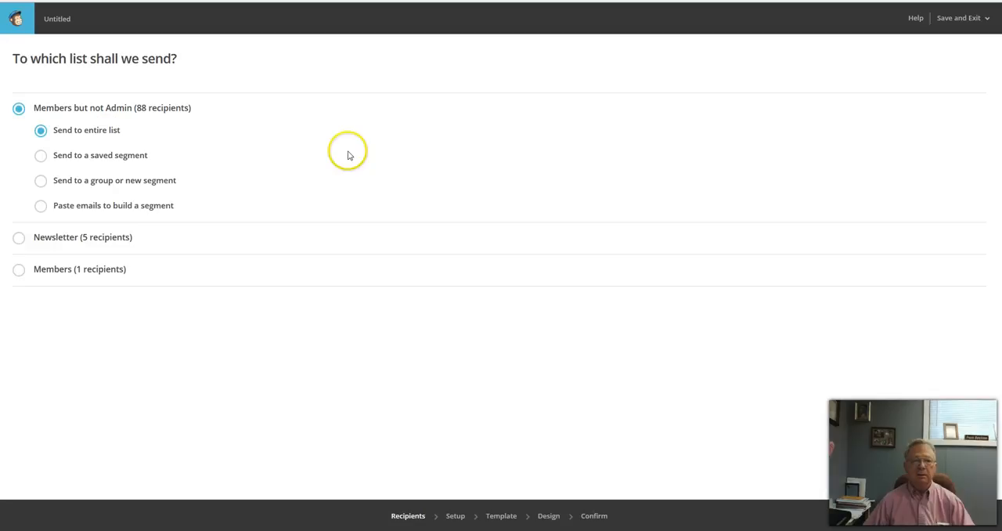
pyautogui.moveTo(74, 270)
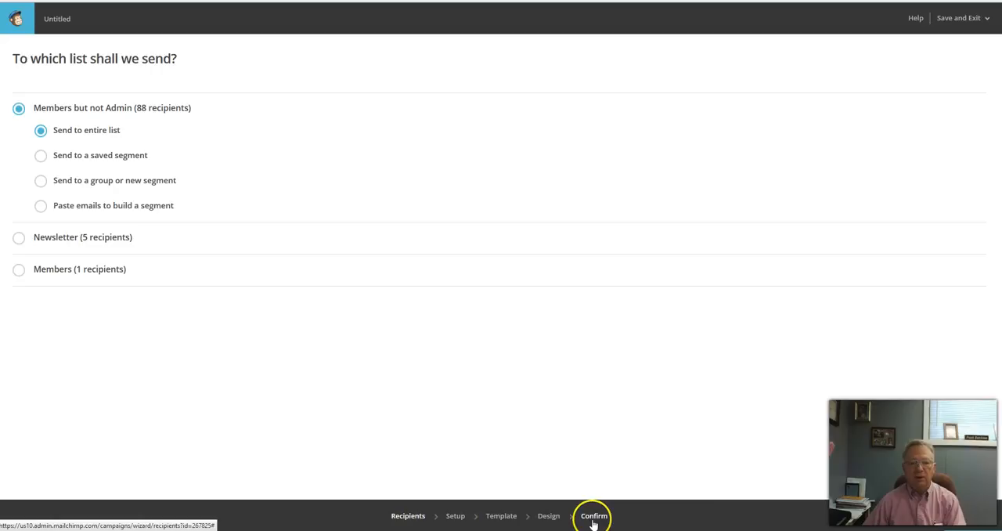
pyautogui.moveTo(502, 515)
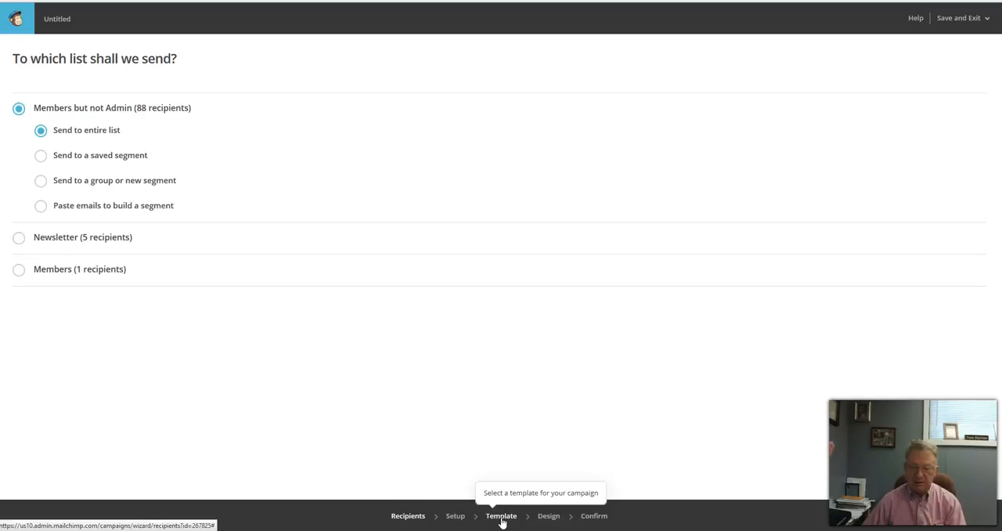
pyautogui.moveTo(549, 515)
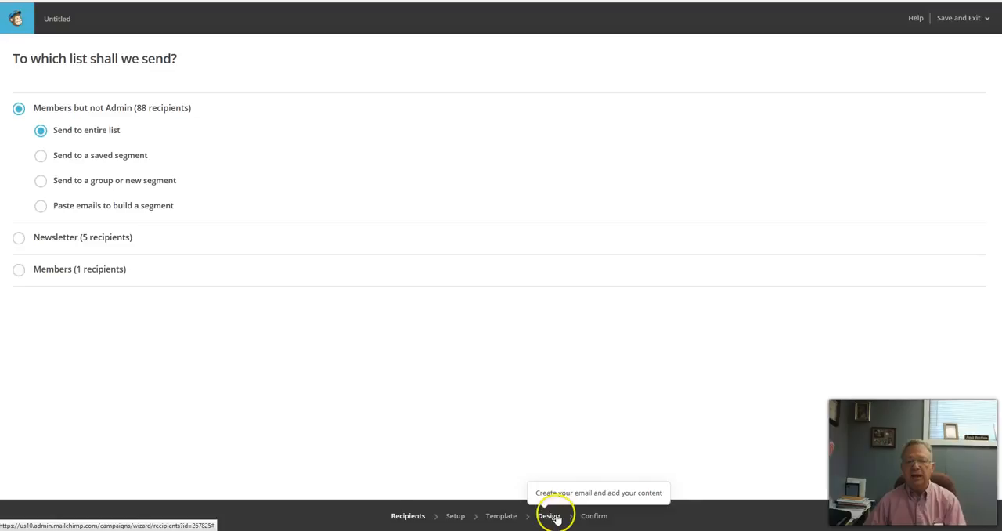
# Step: Set campaign name and subject to 'You Don't Have to Sign UP for the Newsletter'
pyautogui.click(549, 515)
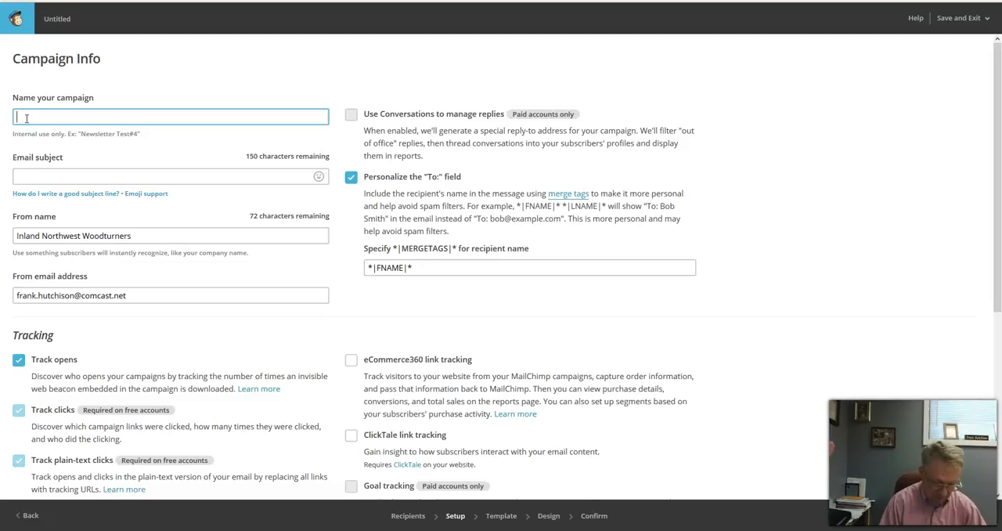
pyautogui.write("You Don't Have to")
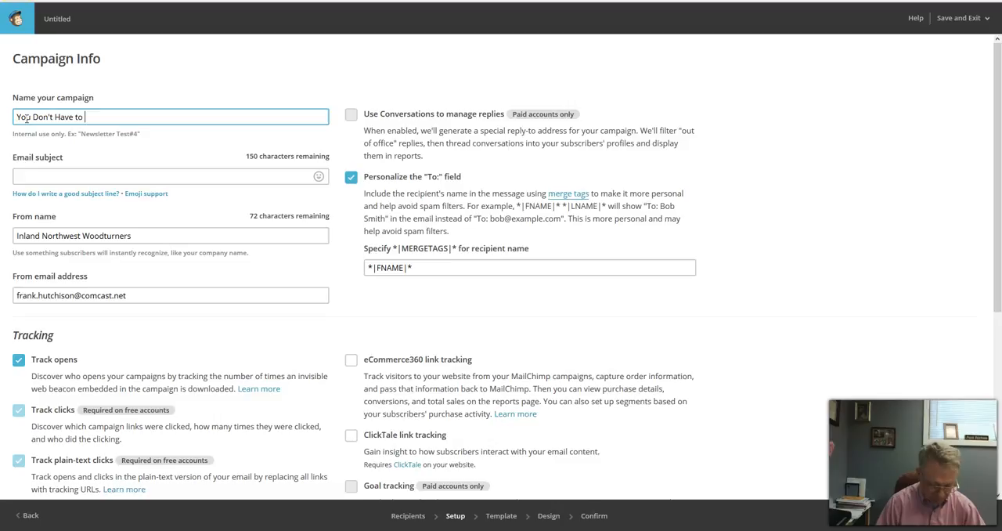
pyautogui.write('Sign UP for the Newsletter')
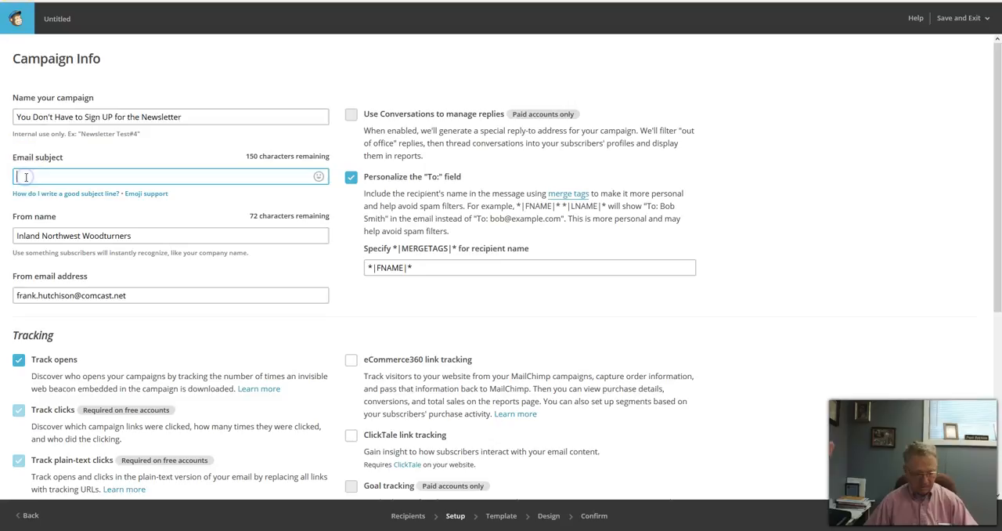
pyautogui.write("You Don't Have to Sign UP for the Newsletter")
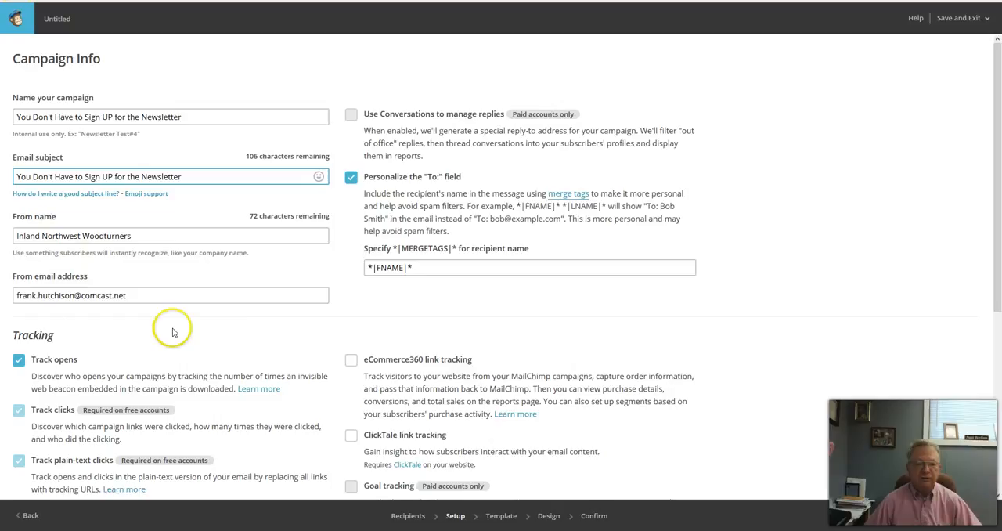
pyautogui.moveTo(437, 282)
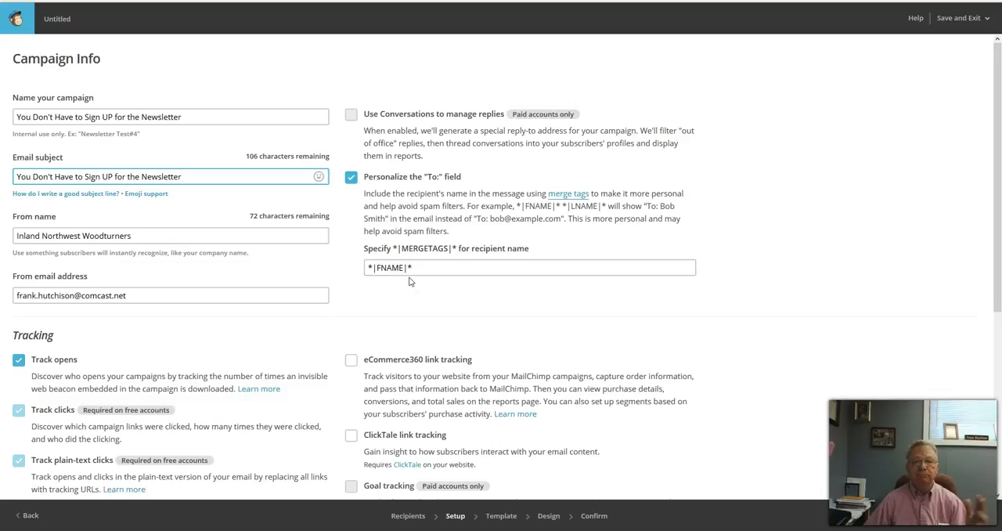
# Step: Select the 1 Column basic template for the email design
pyautogui.scroll(-3)
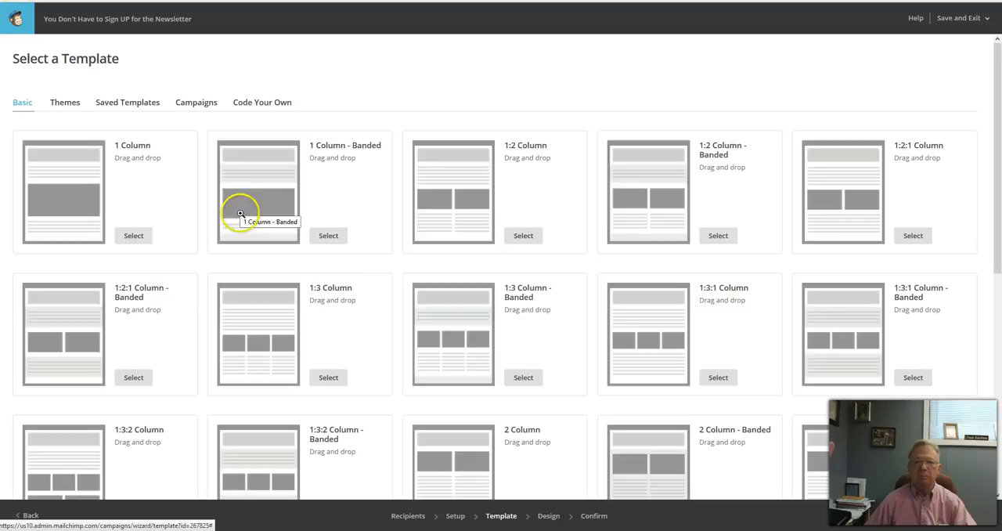
pyautogui.scroll(-3)
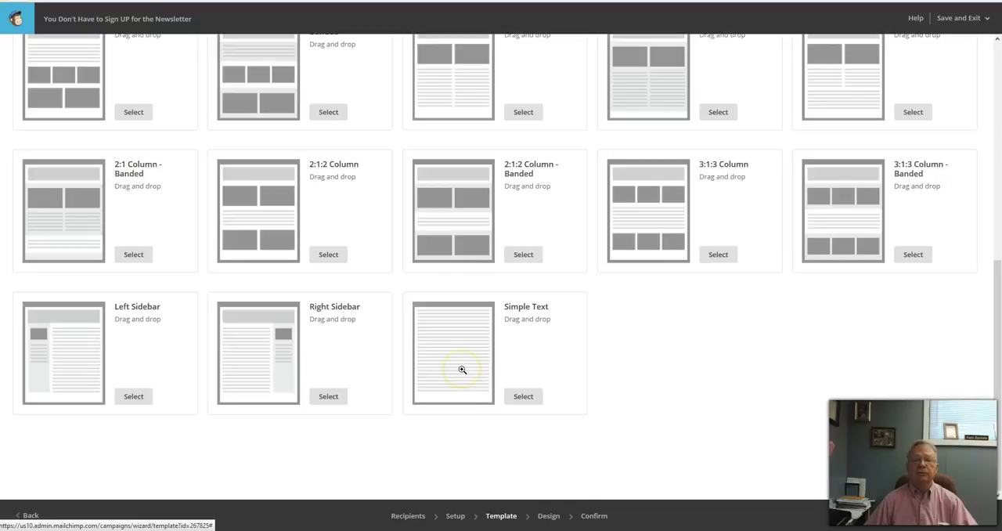
pyautogui.scroll(3)
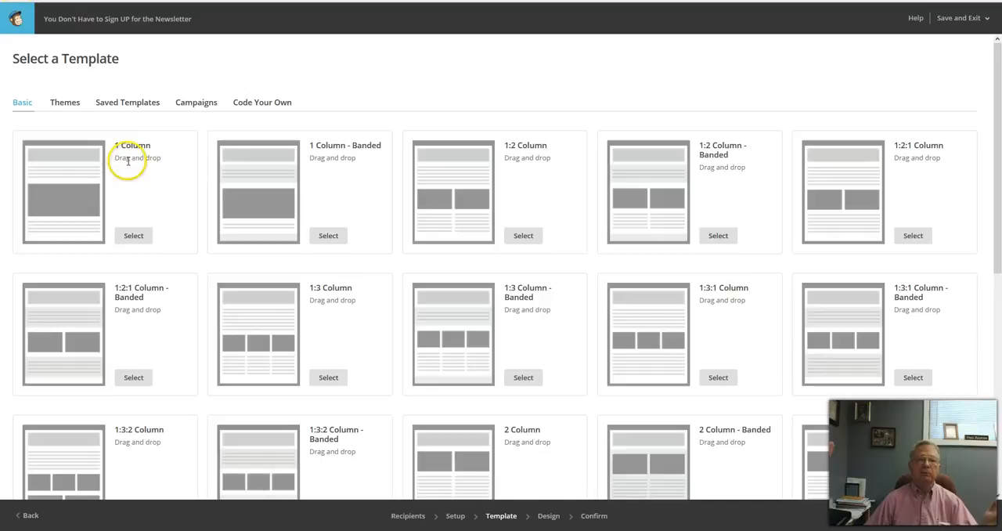
pyautogui.click(133, 235)
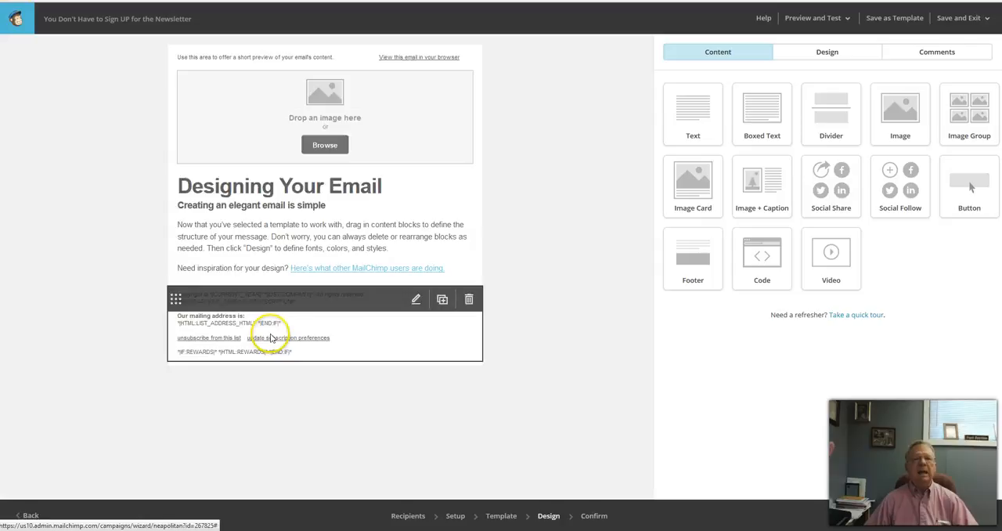
# Step: Upload the INW logo into the image block and open the text block editor
pyautogui.click(324, 144)
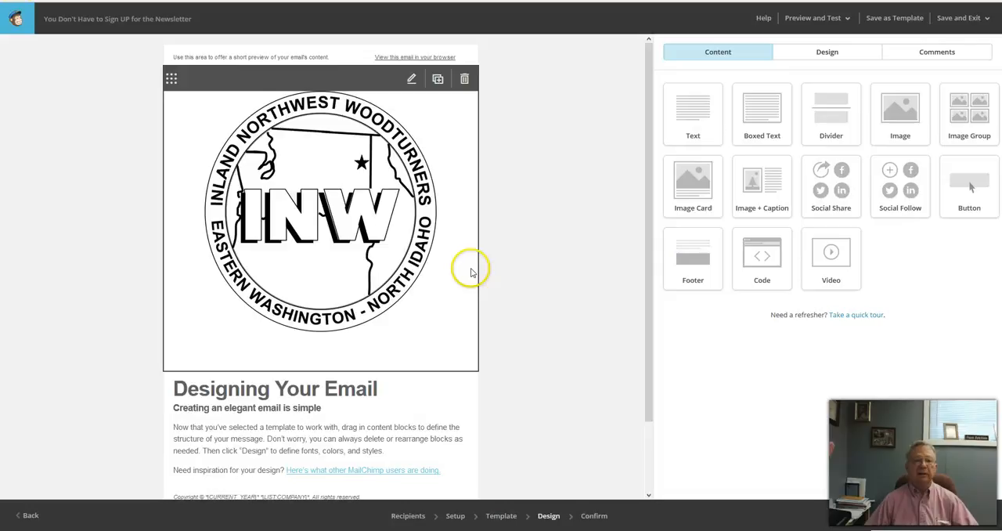
pyautogui.click(411, 384)
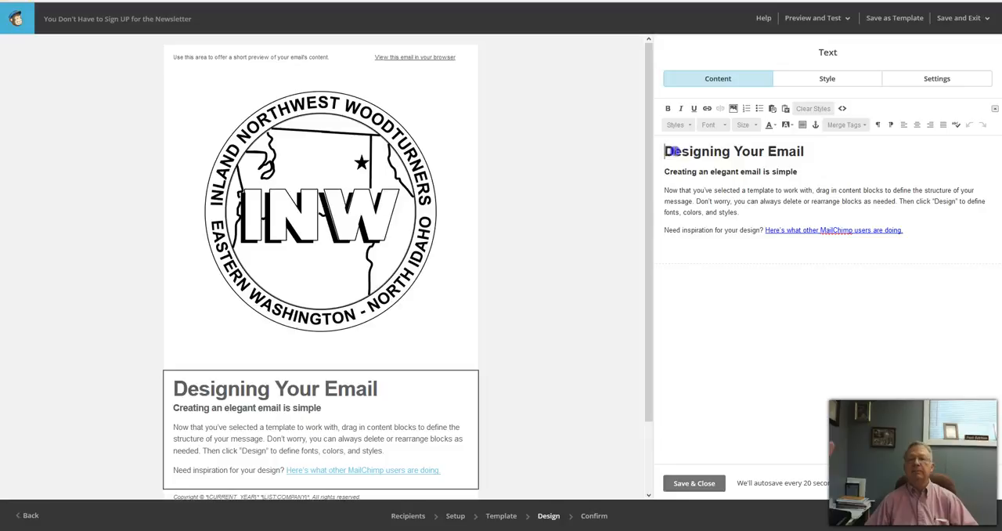
# Step: Change the heading to 'If you're already a member, you will receive the newsletter without having to sign up for it.'
pyautogui.write('If you')
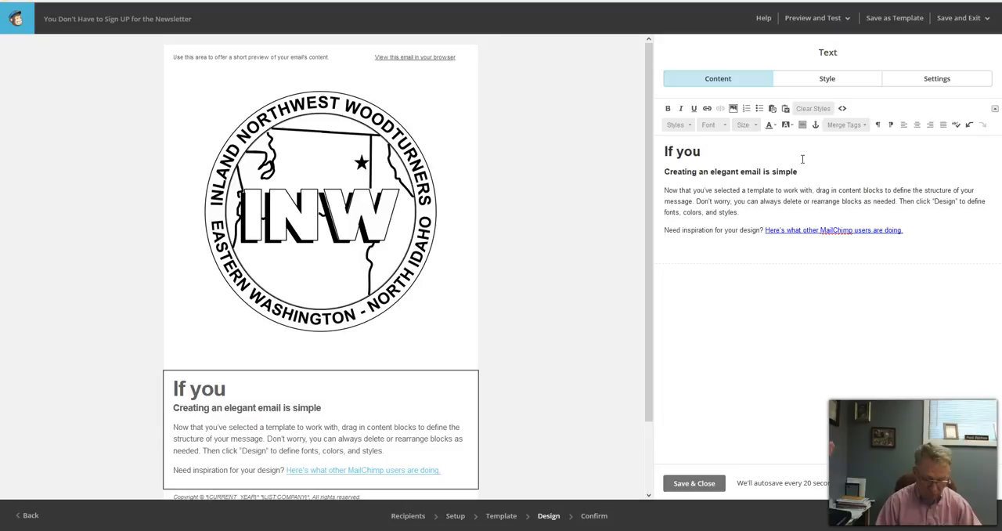
pyautogui.write("'re already a member")
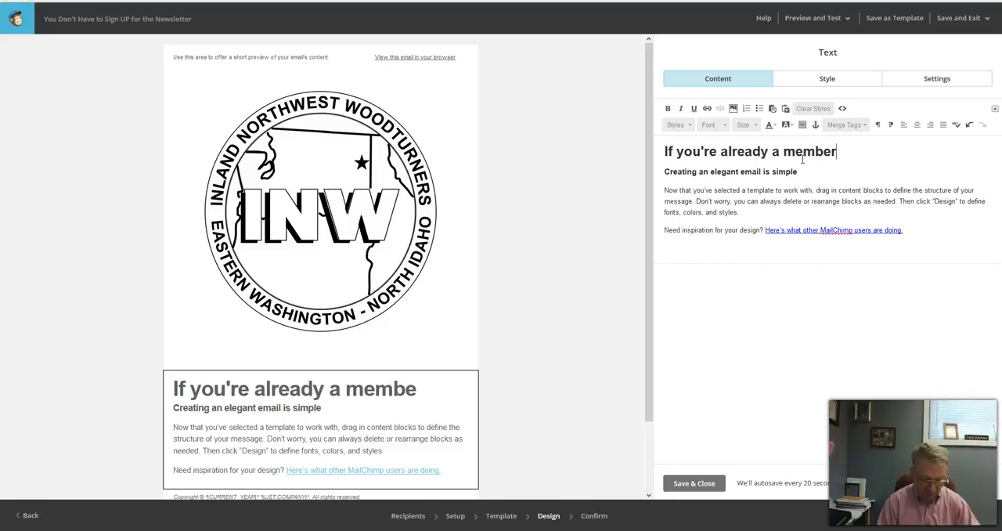
pyautogui.write('r, you will receive the')
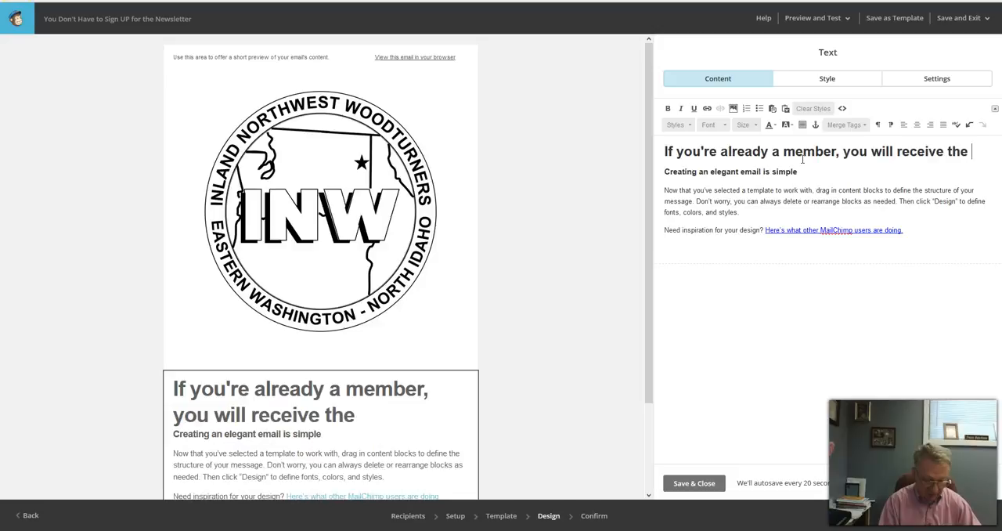
pyautogui.write('newsletter without have')
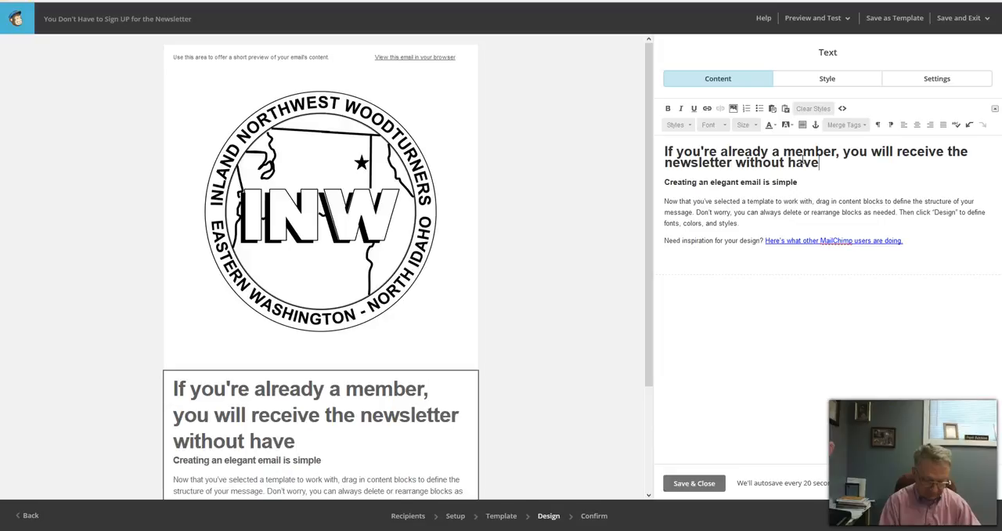
pyautogui.write('ing to s')
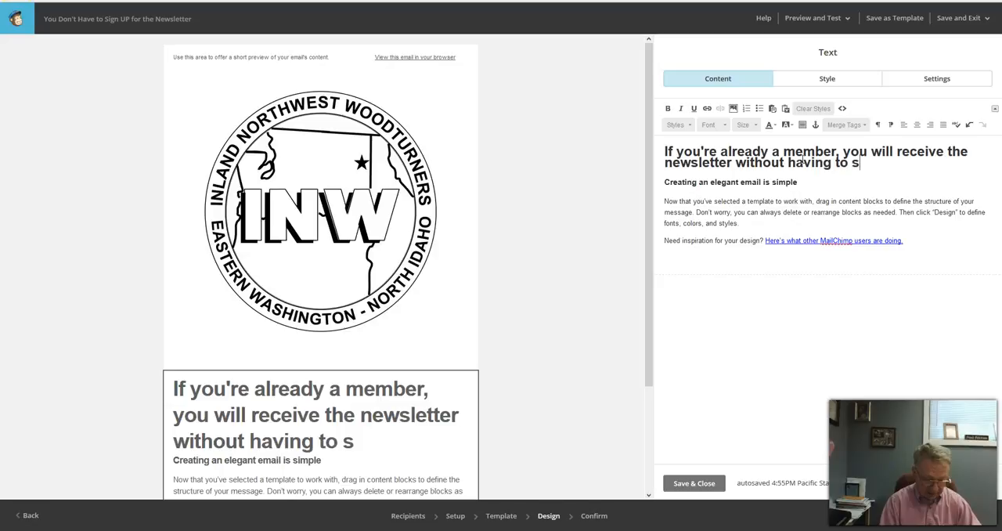
pyautogui.write('ign up for it.')
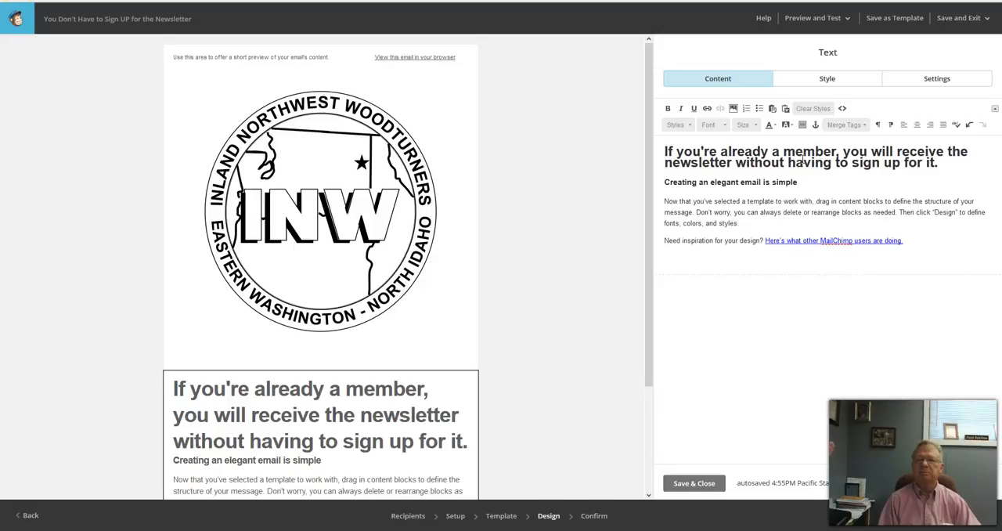
# Step: Replace the subheading with the line that the newsletter is a benefit of membership
pyautogui.tripleClick(730, 182)
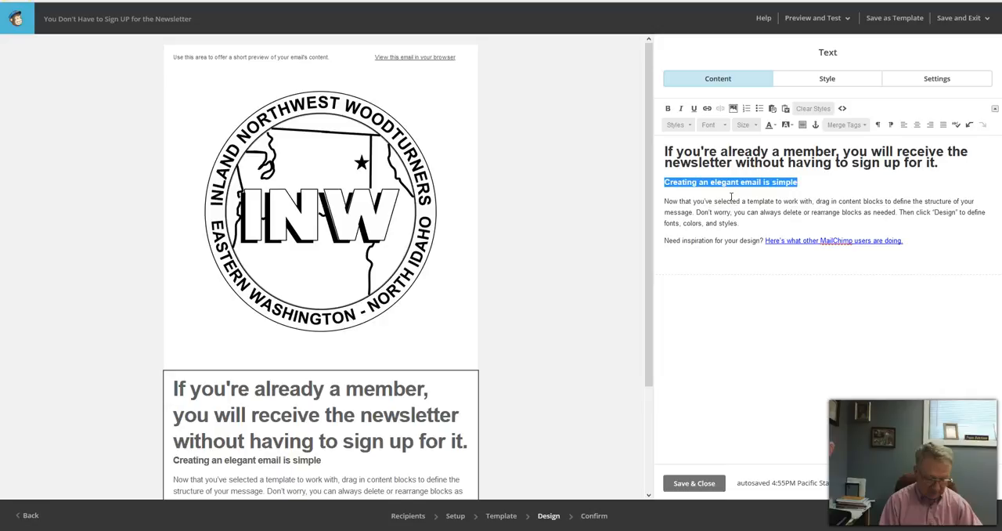
pyautogui.write('The newslettter')
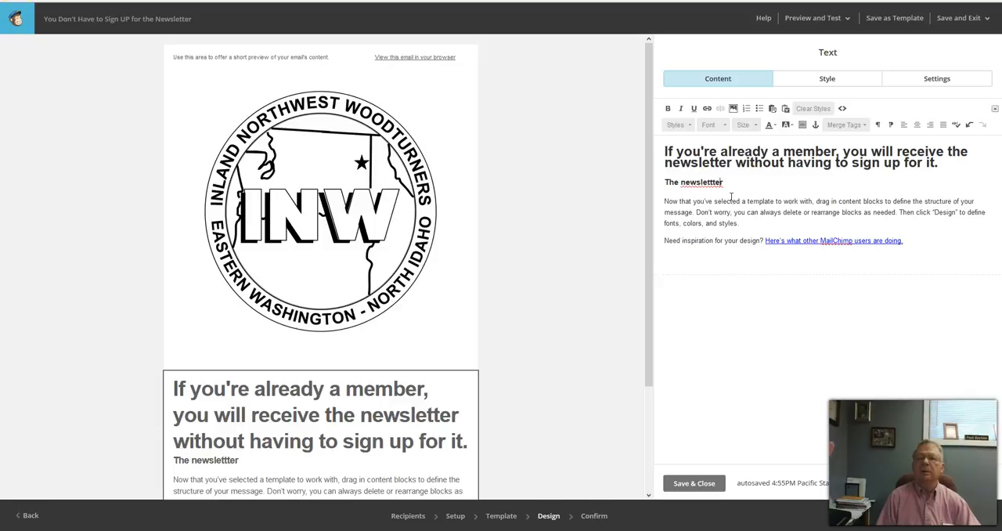
pyautogui.write('is a benefit of being a member!')
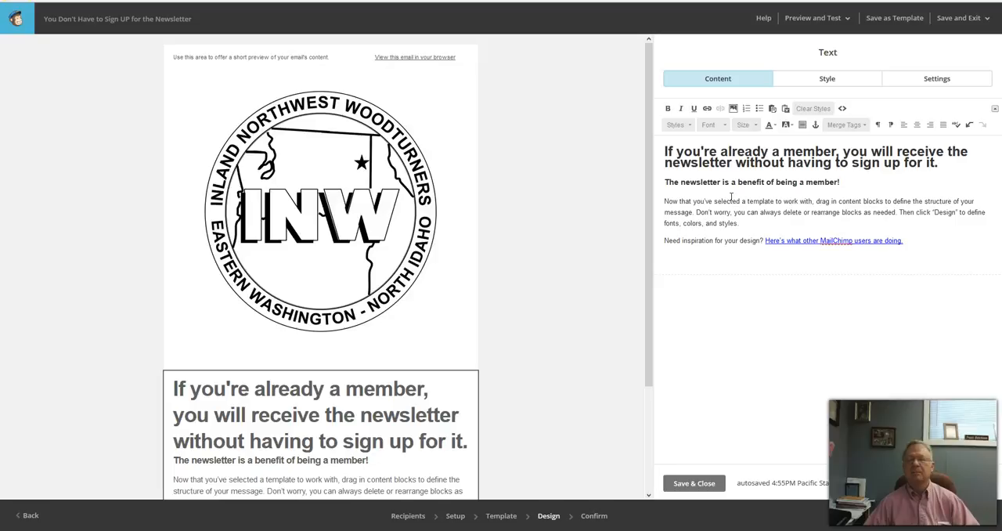
pyautogui.moveTo(665, 201); pyautogui.dragTo(908, 243)
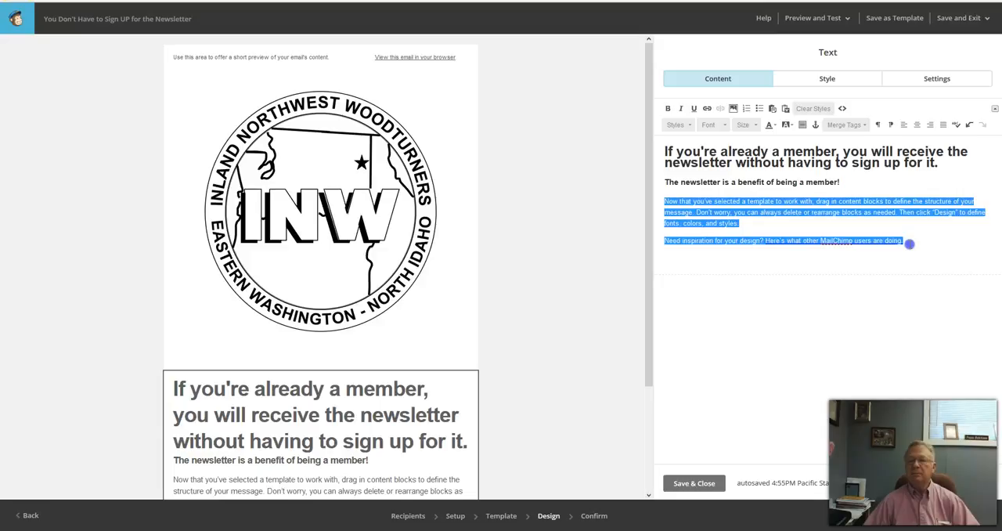
# Step: Write the body paragraph saying members needn't sign up and should contact the webmaster
pyautogui.write('Some')
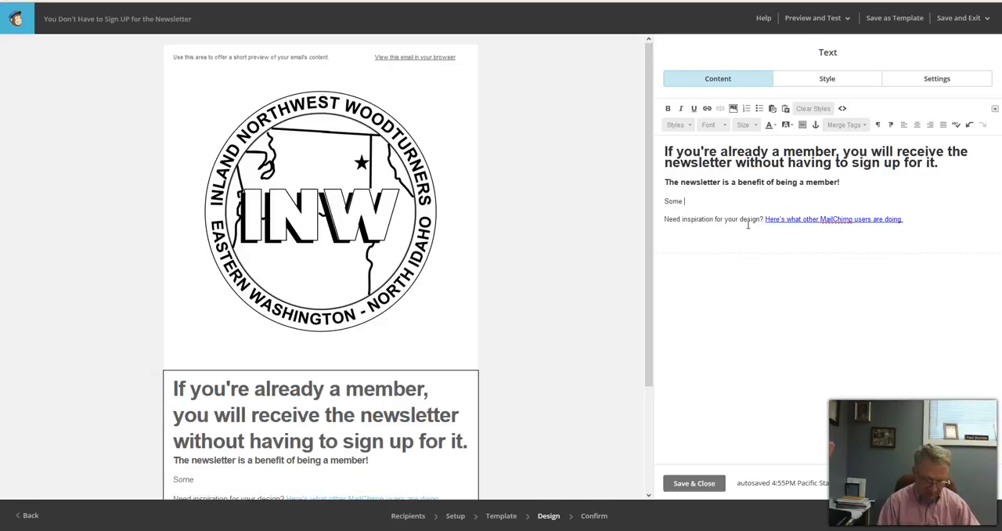
pyautogui.write('members have')
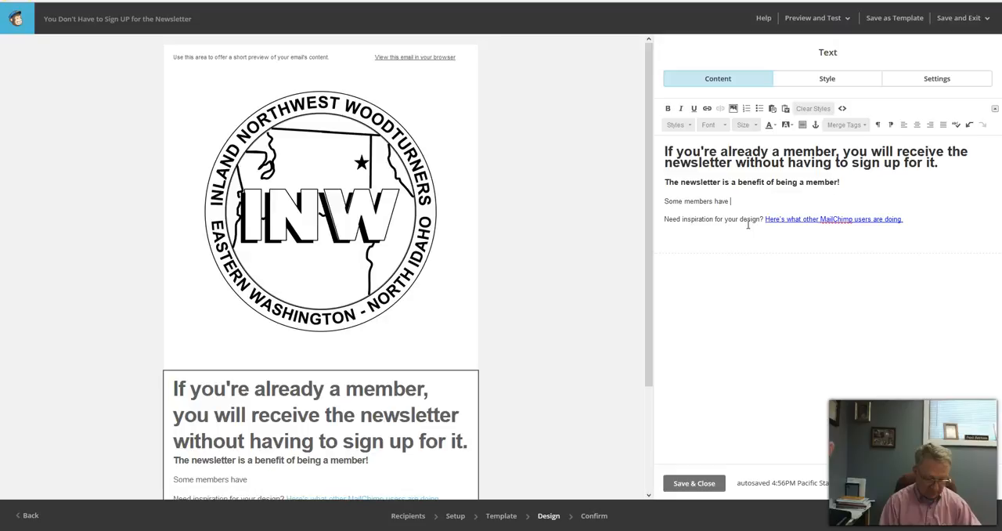
pyautogui.write('visited the new website and')
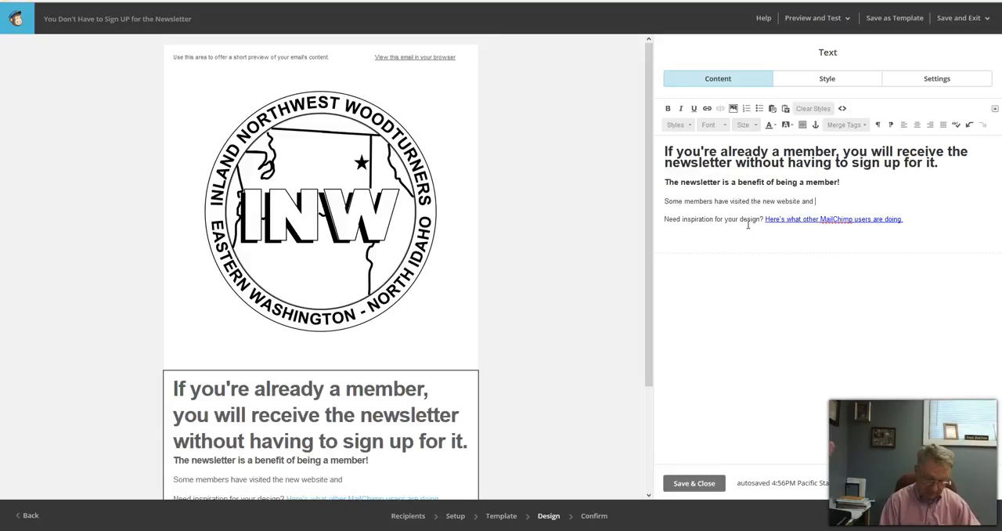
pyautogui.write('signed up for the newsletter.  This is not')
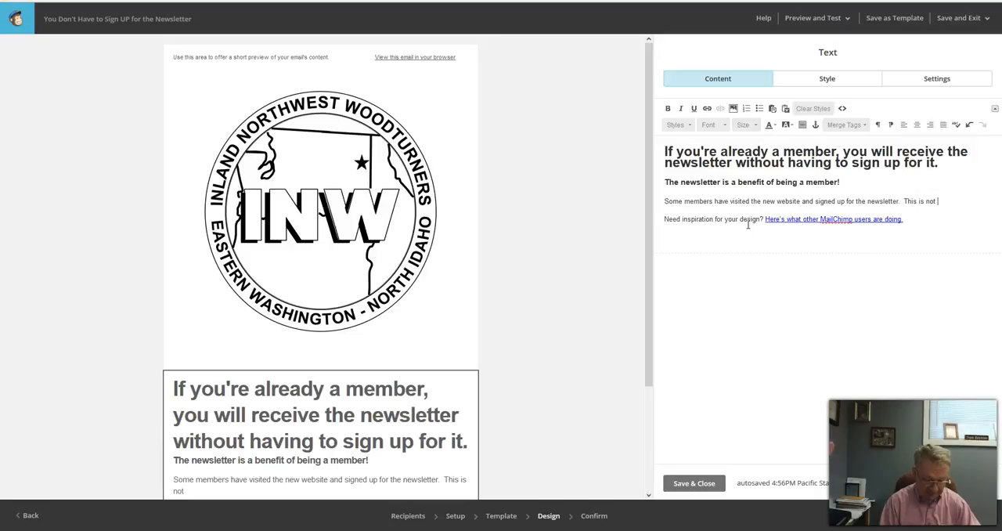
pyautogui.write('necessary if you are already a member.')
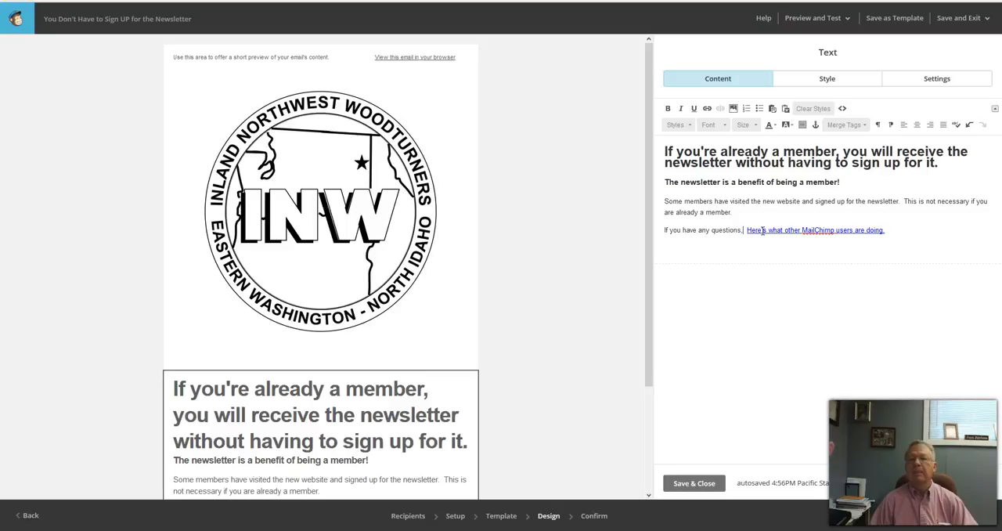
pyautogui.write('please contact our webmaster')
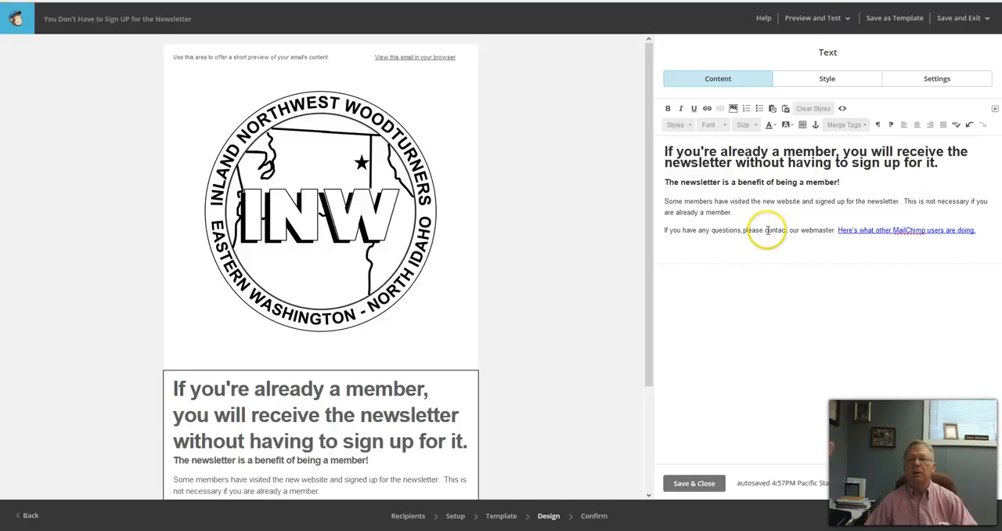
pyautogui.doubleClick(906, 230)
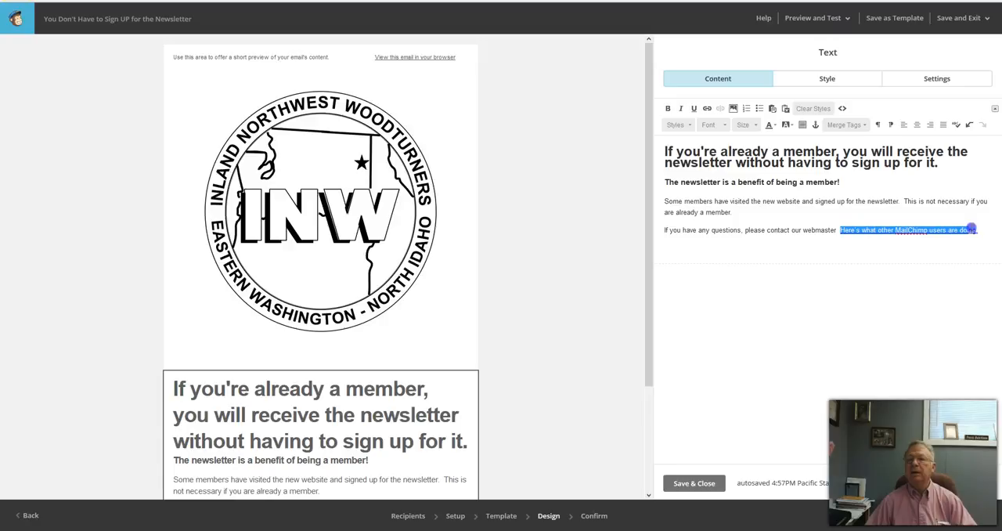
pyautogui.click(707, 108)
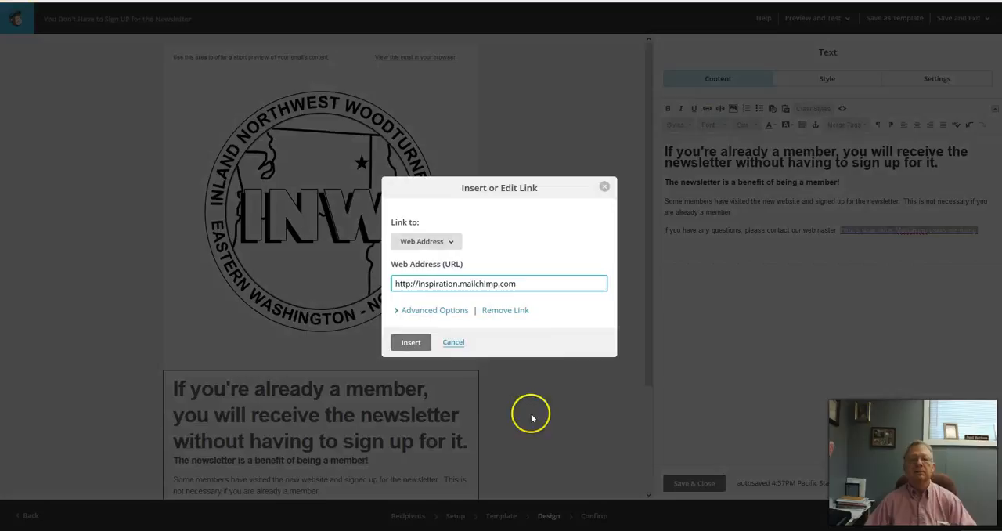
pyautogui.click(426, 241)
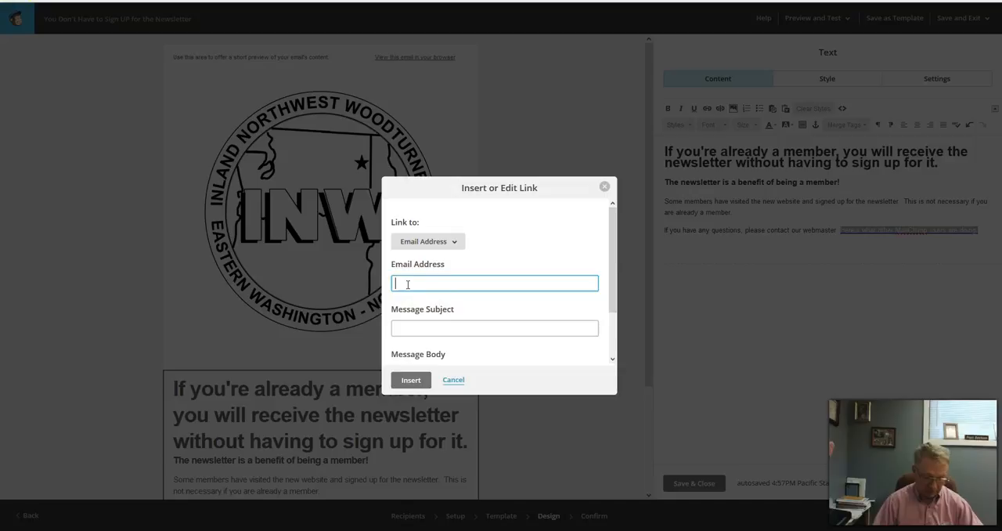
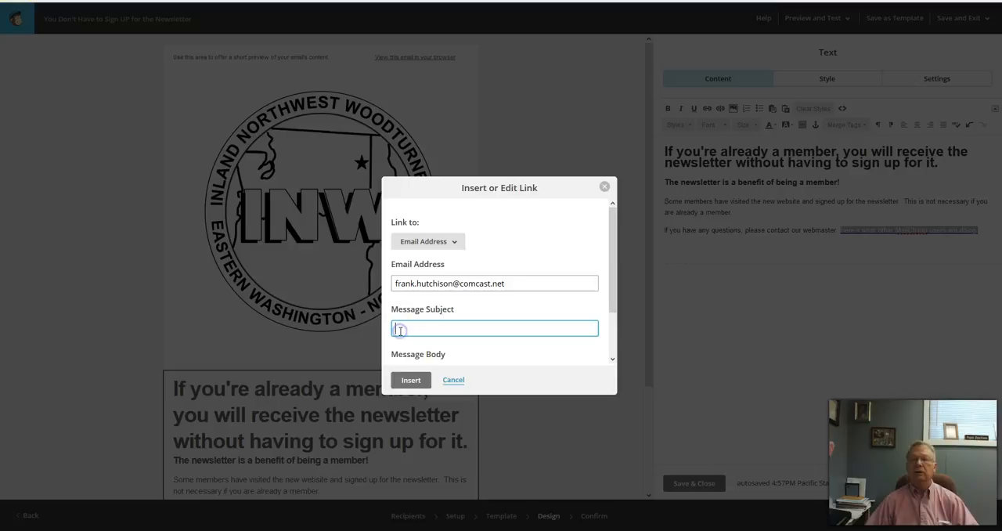
pyautogui.write('Signing Up for the Ne')
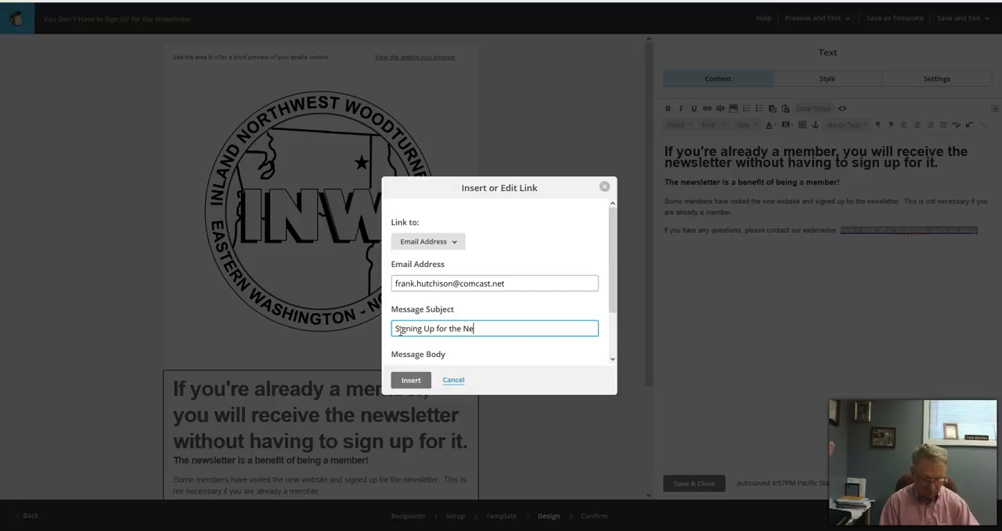
pyautogui.write('wsletter')
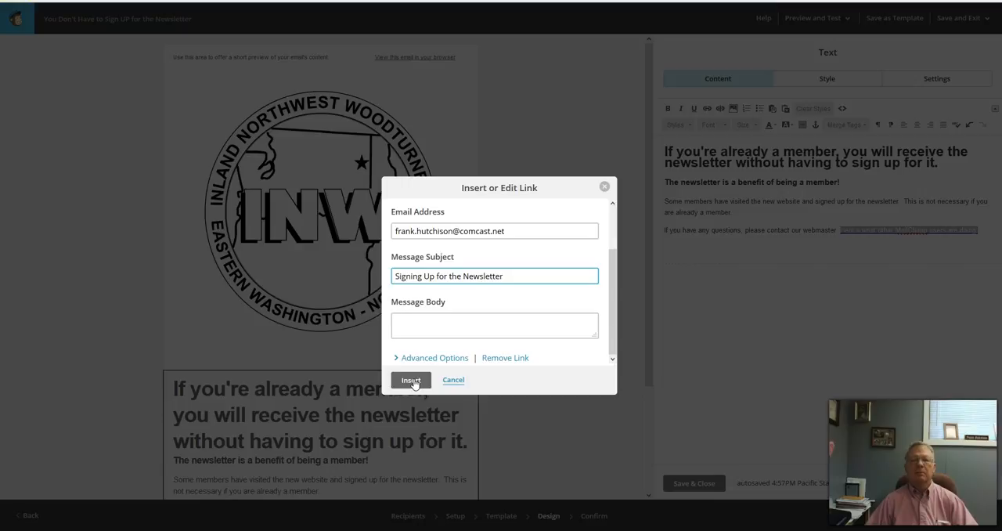
pyautogui.click(410, 380)
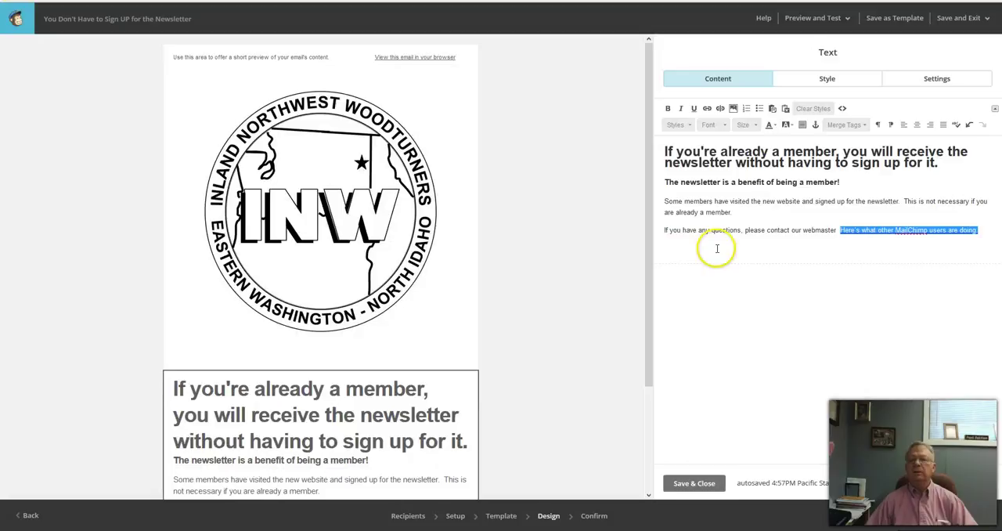
# Step: Delete the leftover 'Here's what other MailChimp users are doing.' link text
pyautogui.scroll(-3)
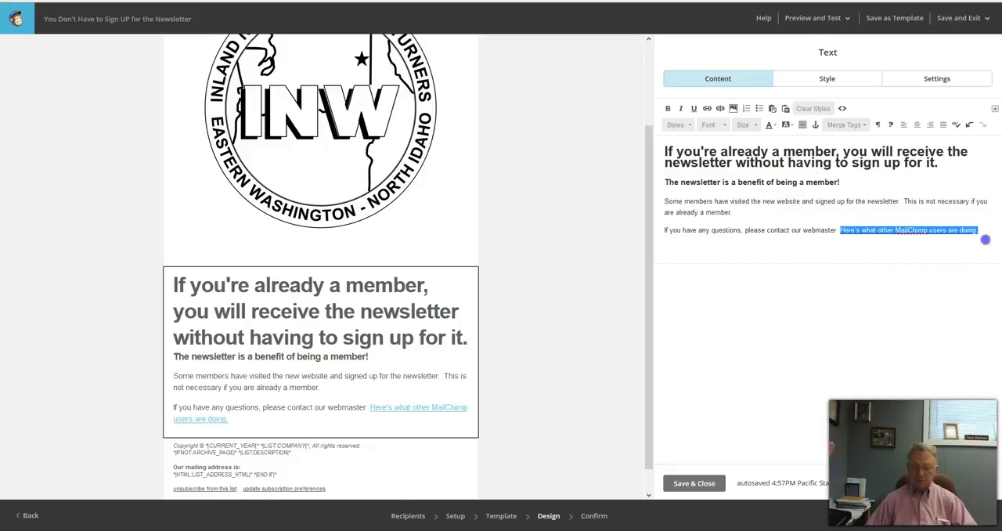
pyautogui.press('Delete')
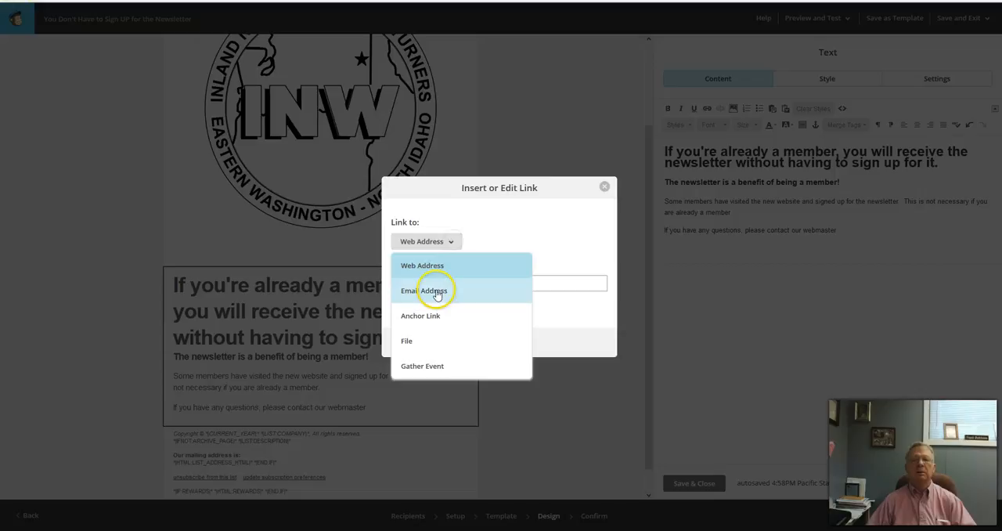
# Step: Insert the webmaster's email address as a link and save the text block
pyautogui.click(432, 290)
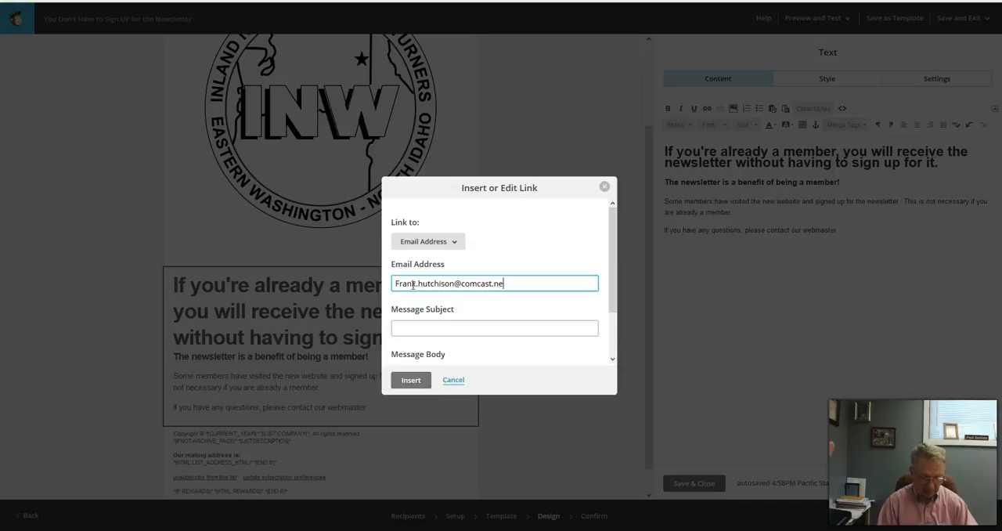
pyautogui.click(411, 380)
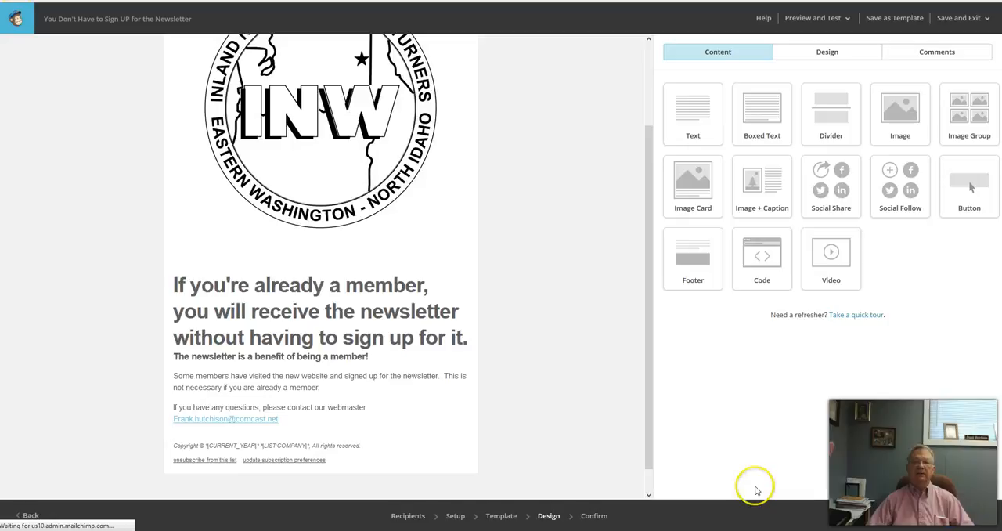
# Step: Open the INW logo image block, showing the 1800×1800 too-large warning
pyautogui.click(595, 515)
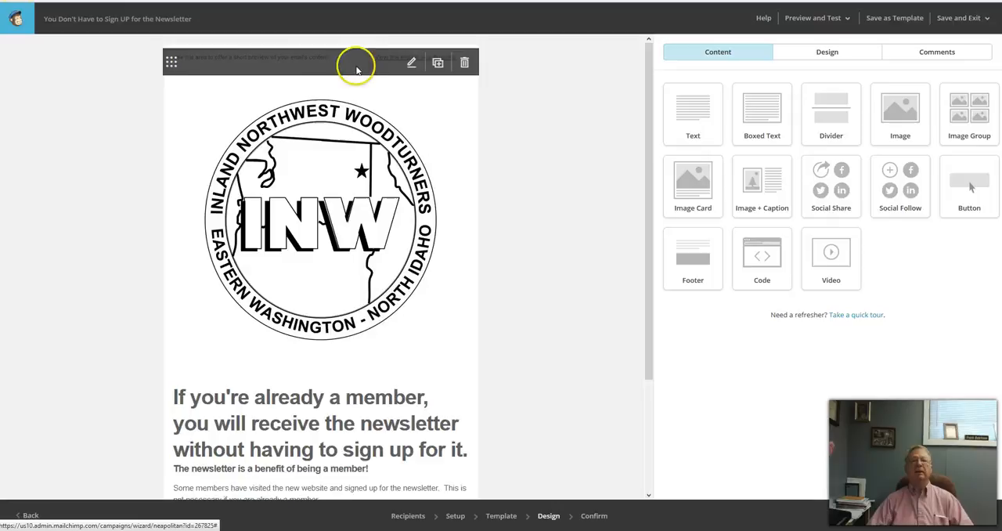
pyautogui.click(319, 220)
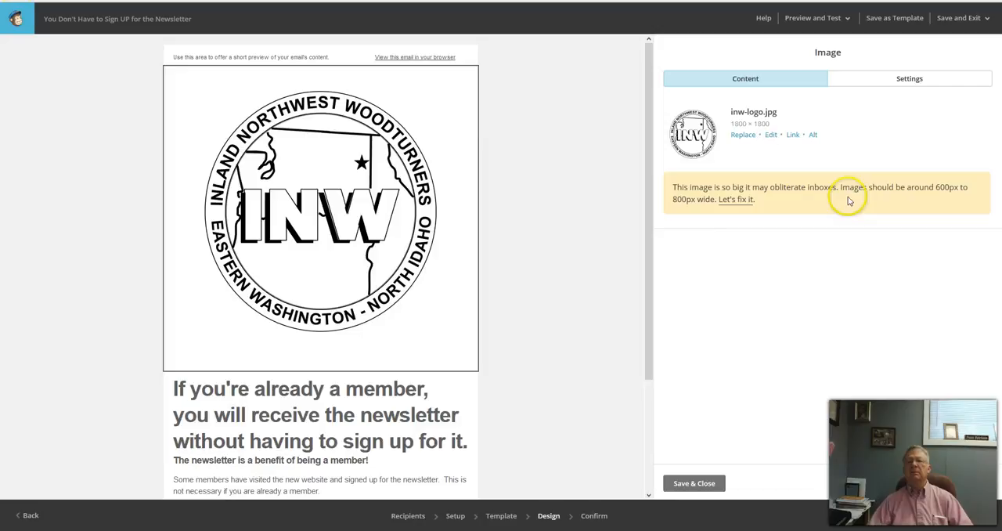
pyautogui.moveTo(830, 195)
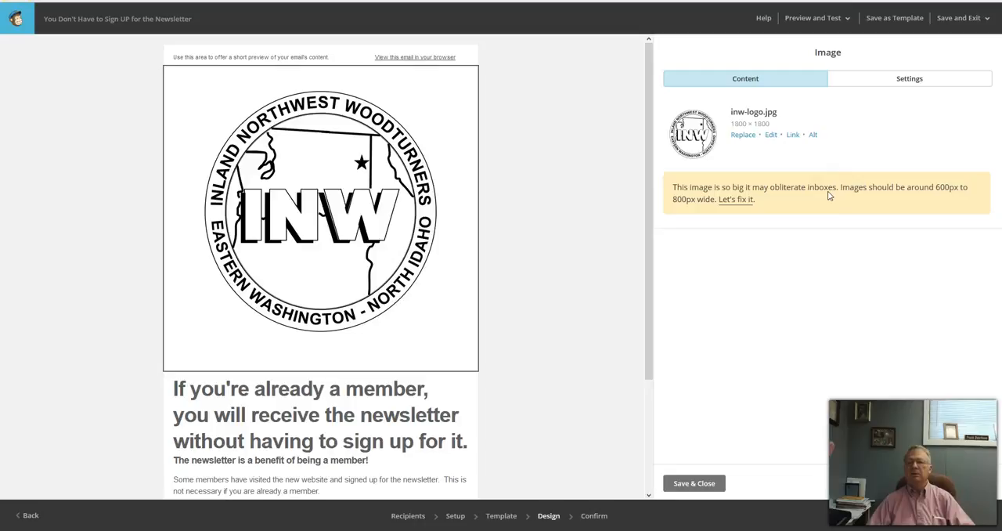
# Step: Open the logo in the Photo Editor and close it without changes
pyautogui.click(735, 198)
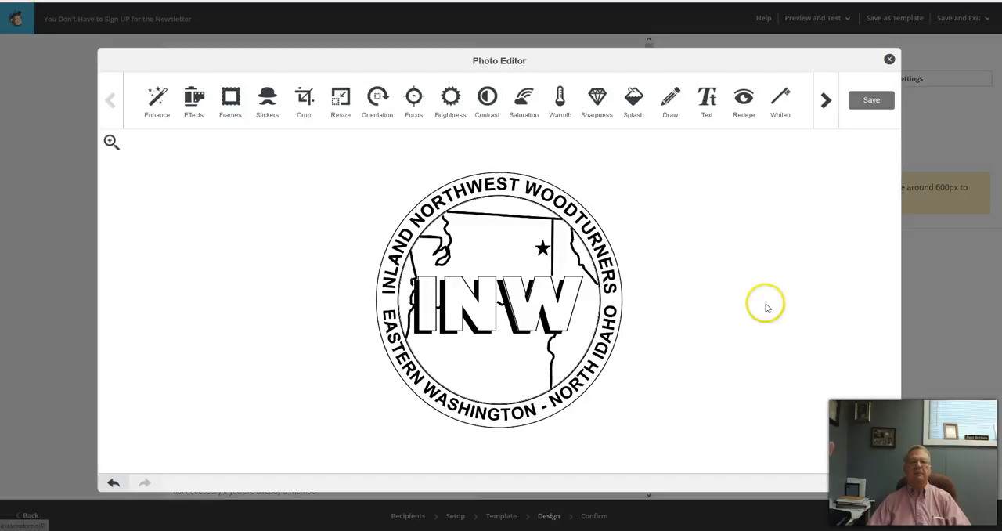
pyautogui.click(889, 59)
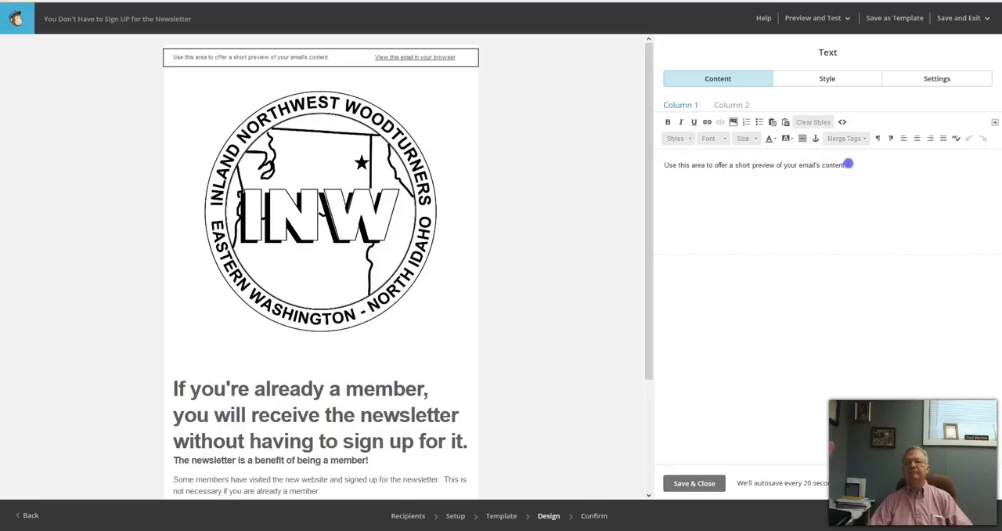
# Step: Set the preview text to 'This message corrects a mis-understanding with our earlier message' and save
pyautogui.write('This message')
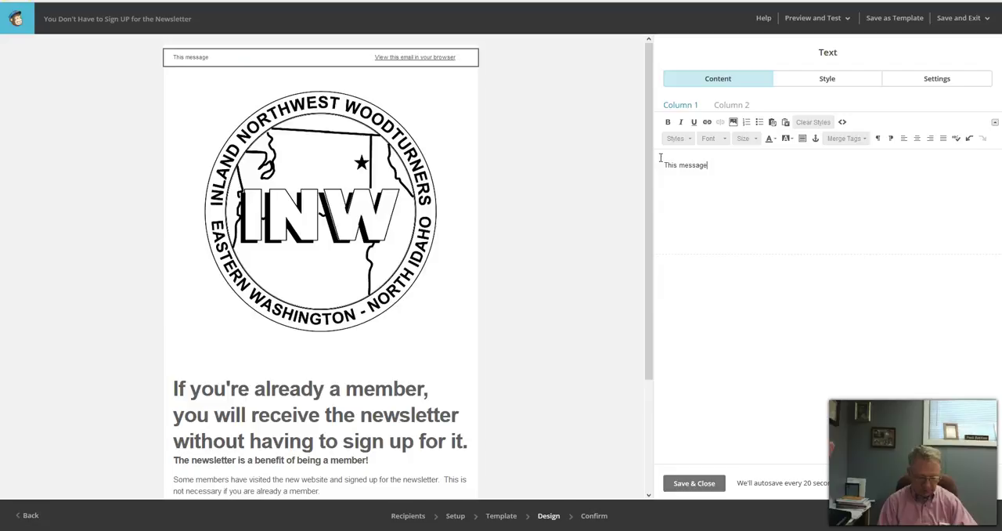
pyautogui.write('corrects a mis-')
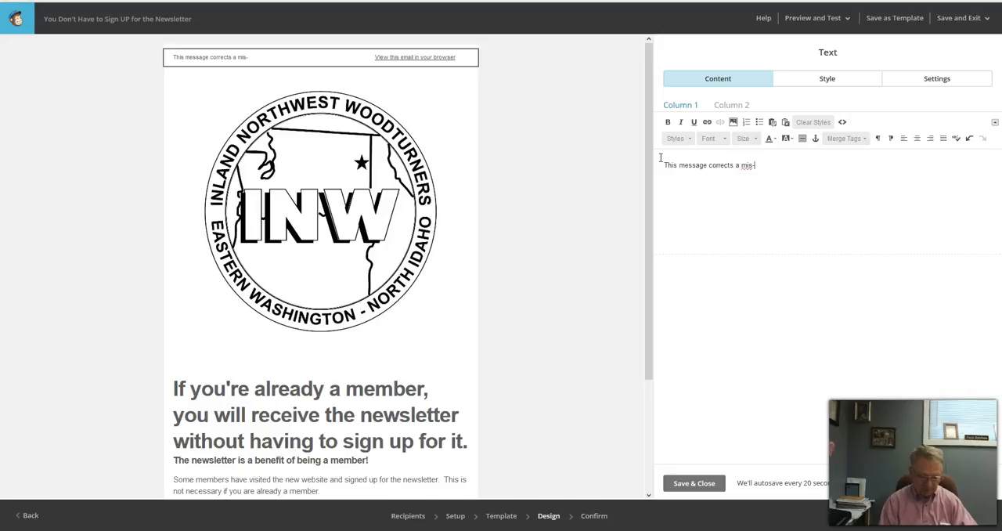
pyautogui.write('understanding with our earlier')
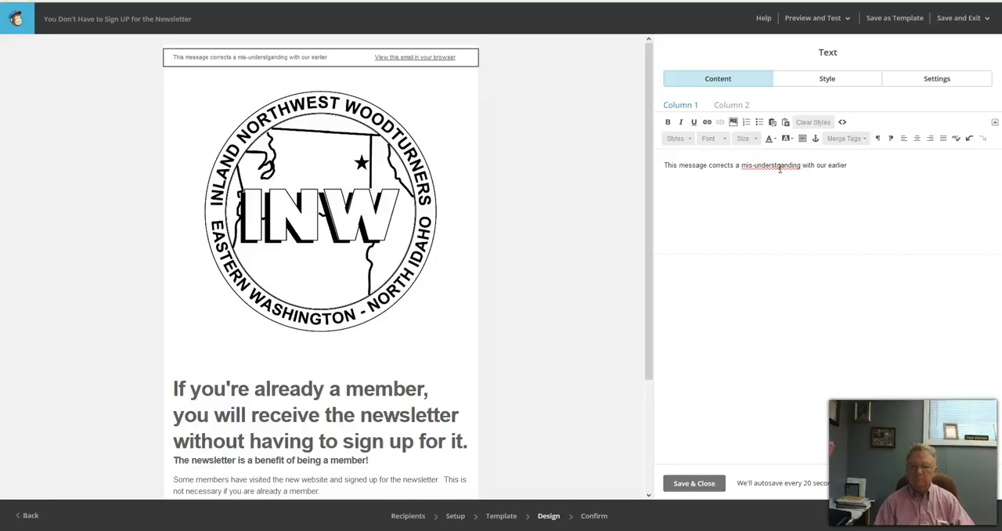
pyautogui.write('message.')
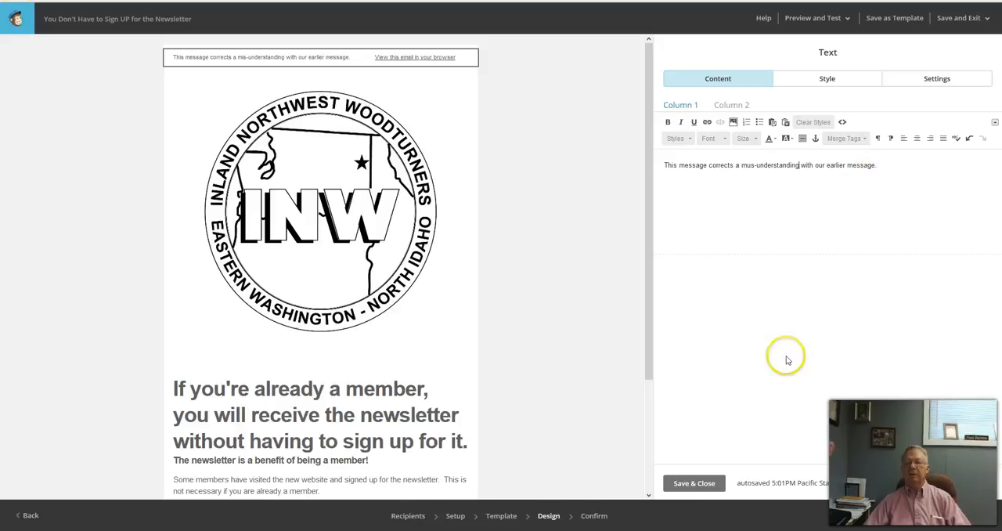
pyautogui.click(693, 483)
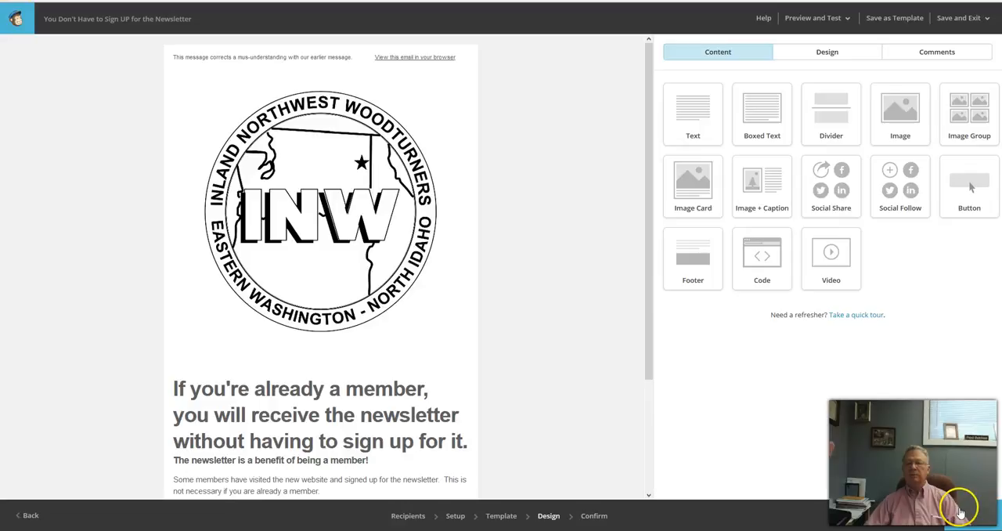
# Step: Review the campaign on the Confirm page and send it to 88 Members but not Admin
pyautogui.click(595, 515)
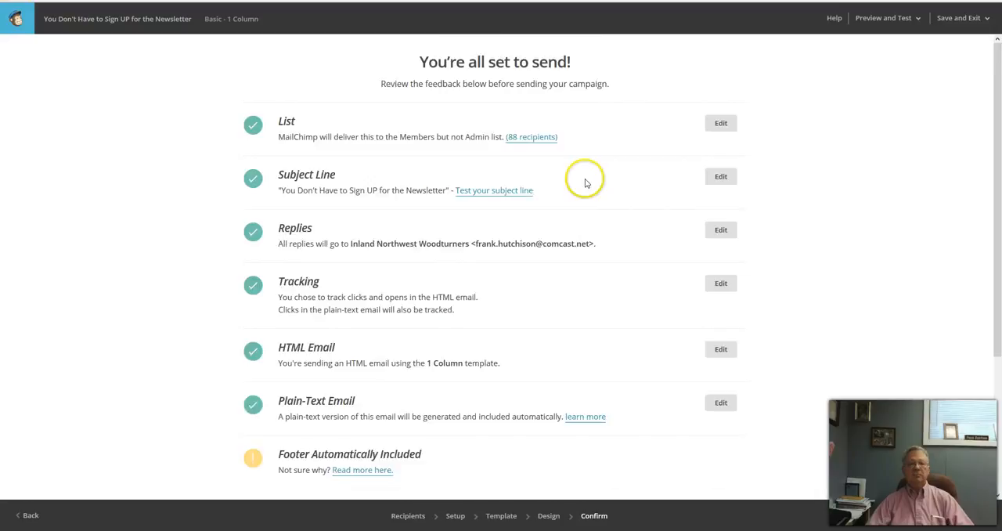
pyautogui.scroll(-3)
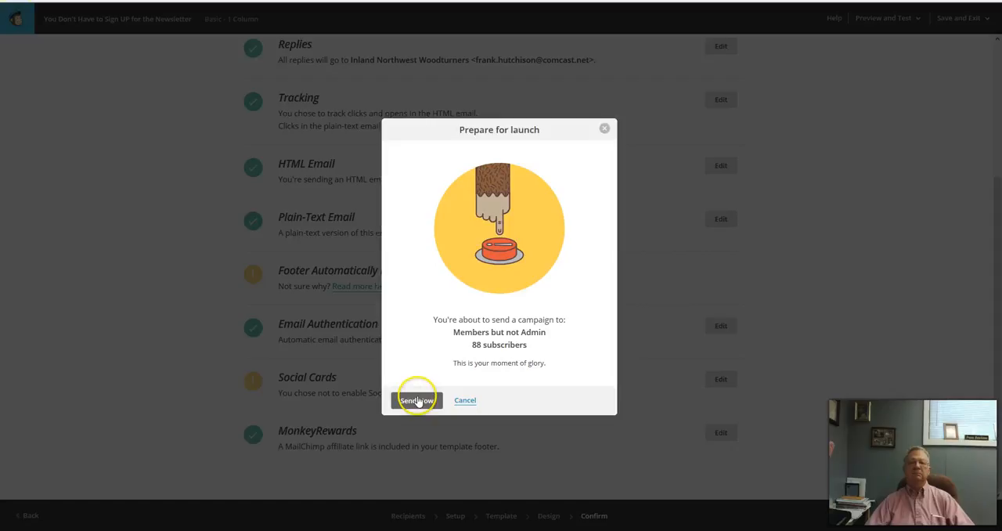
pyautogui.click(417, 400)
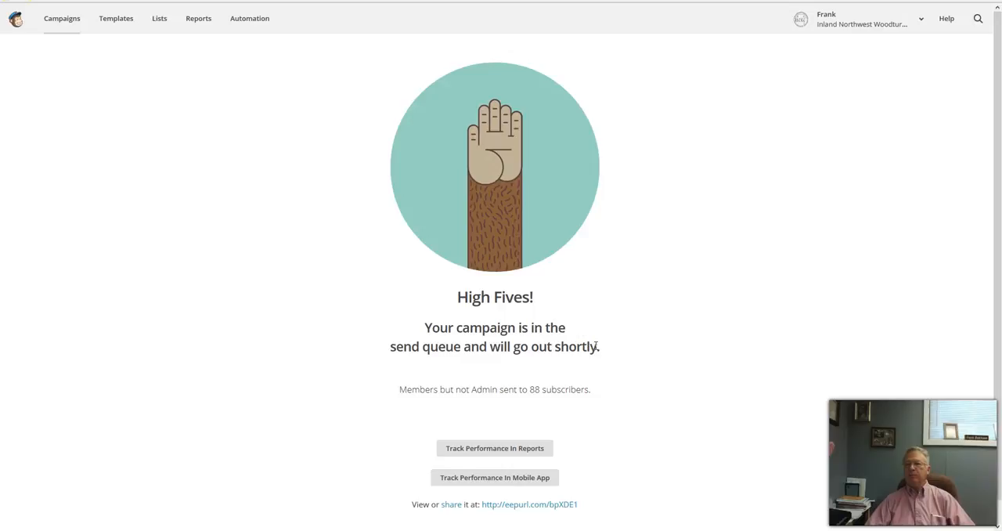
pyautogui.moveTo(607, 405)
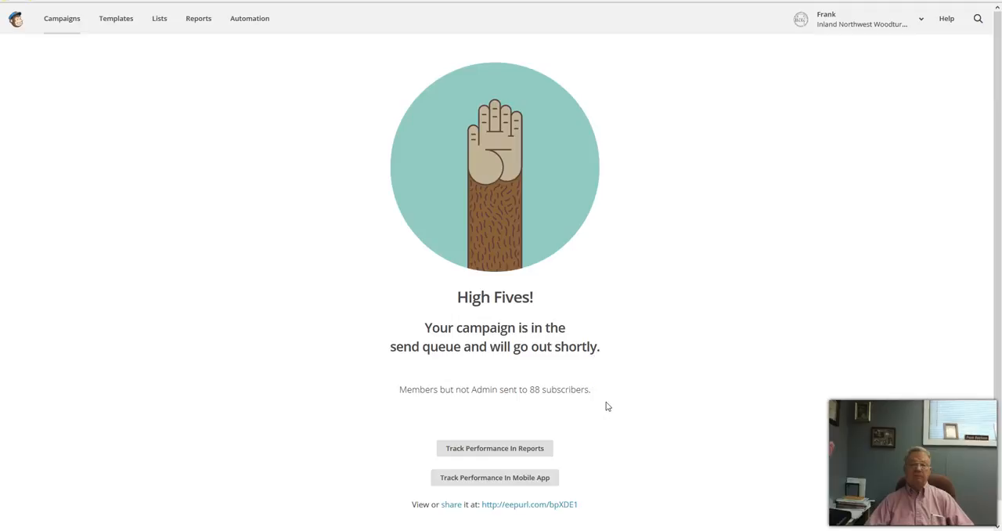